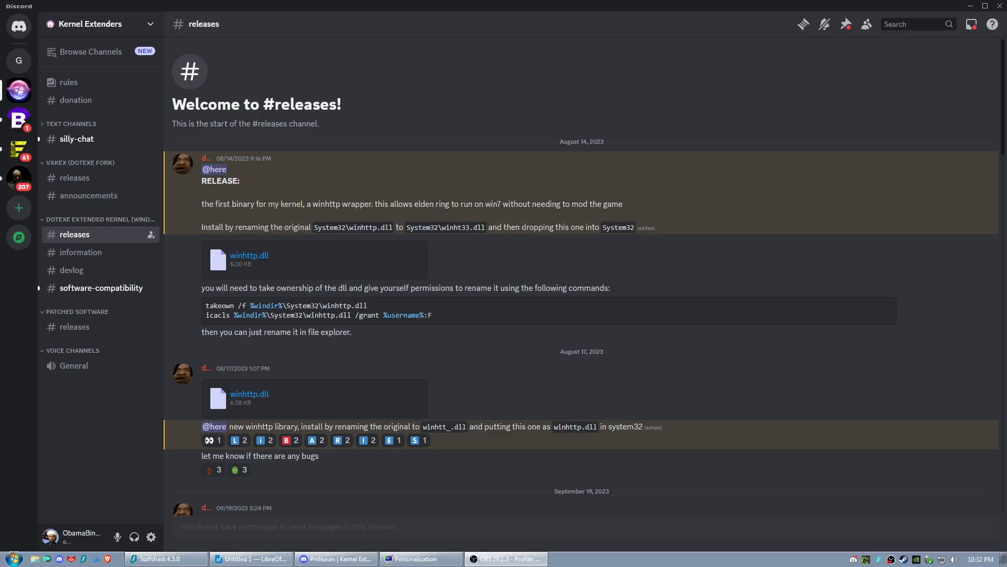
pyautogui.moveTo(797, 162)
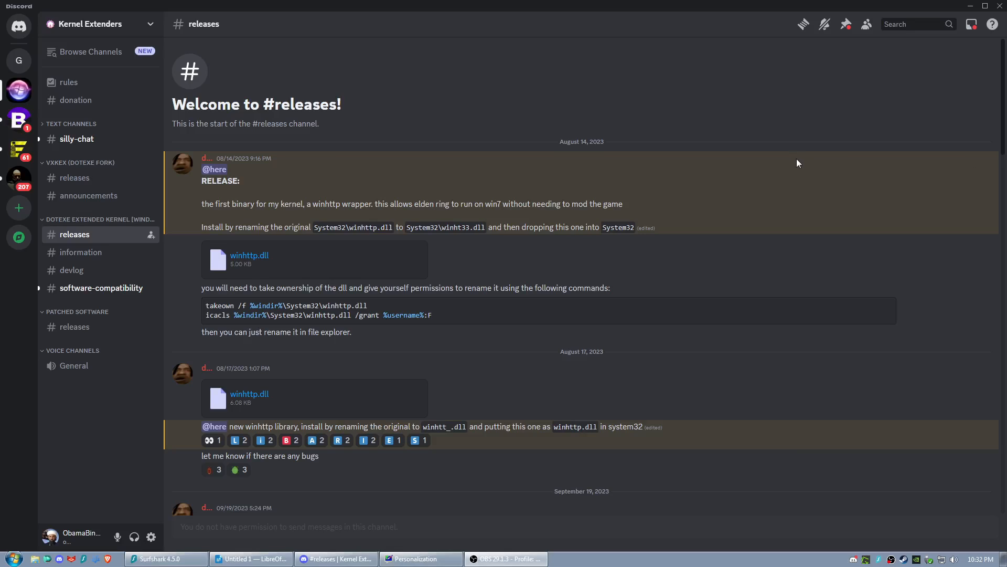
pyautogui.moveTo(115, 560)
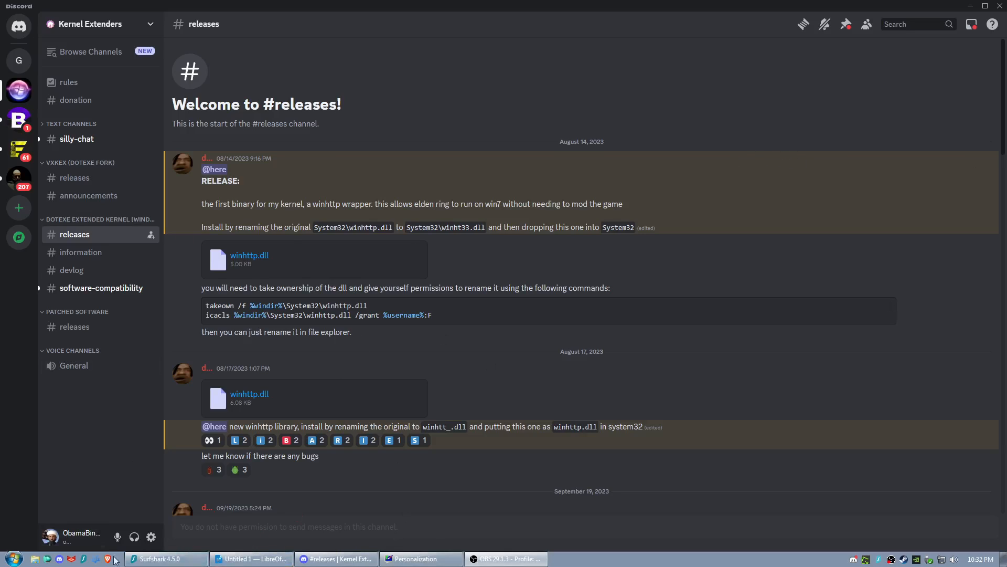
pyautogui.moveTo(330, 235)
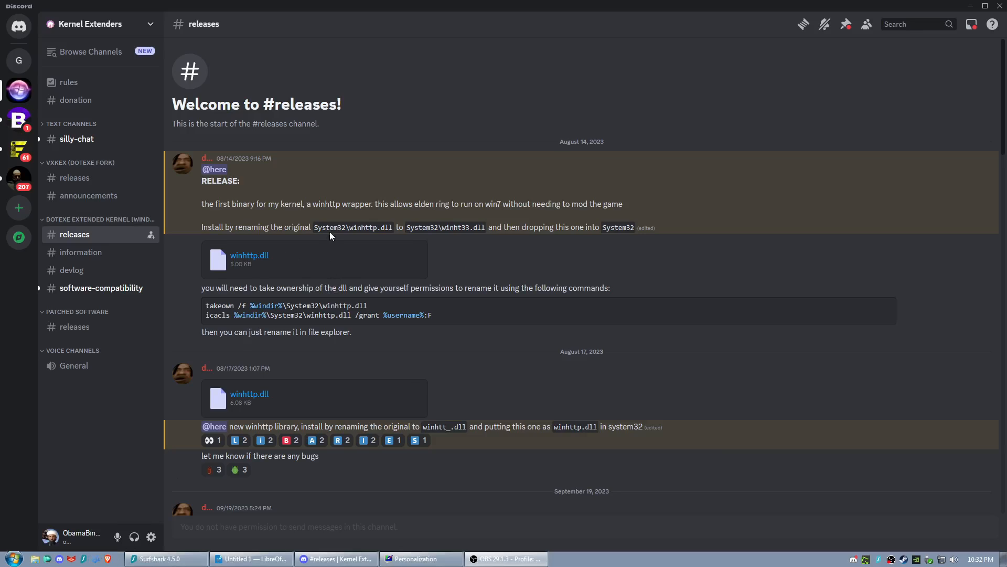
pyautogui.moveTo(334, 98)
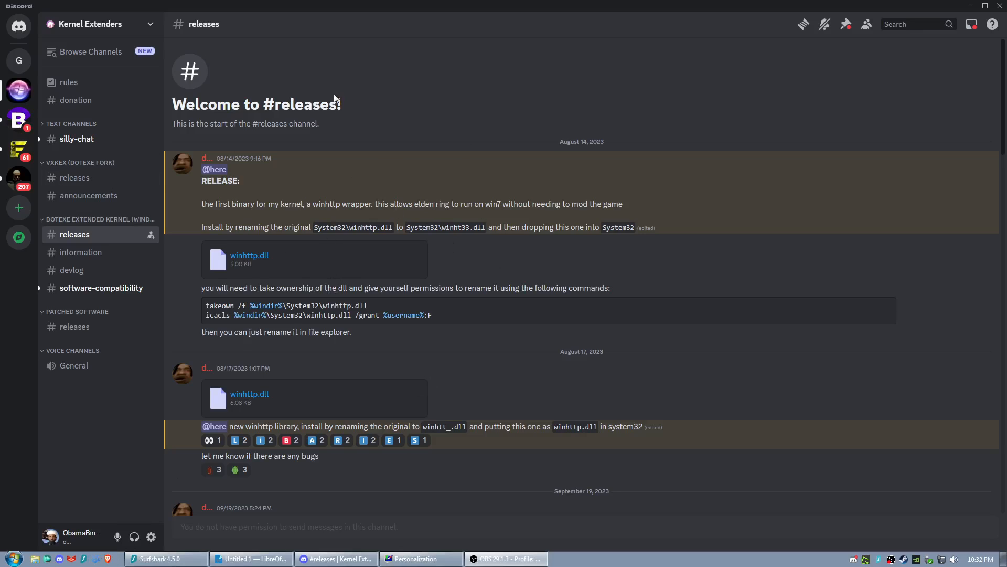
pyautogui.moveTo(692, 186)
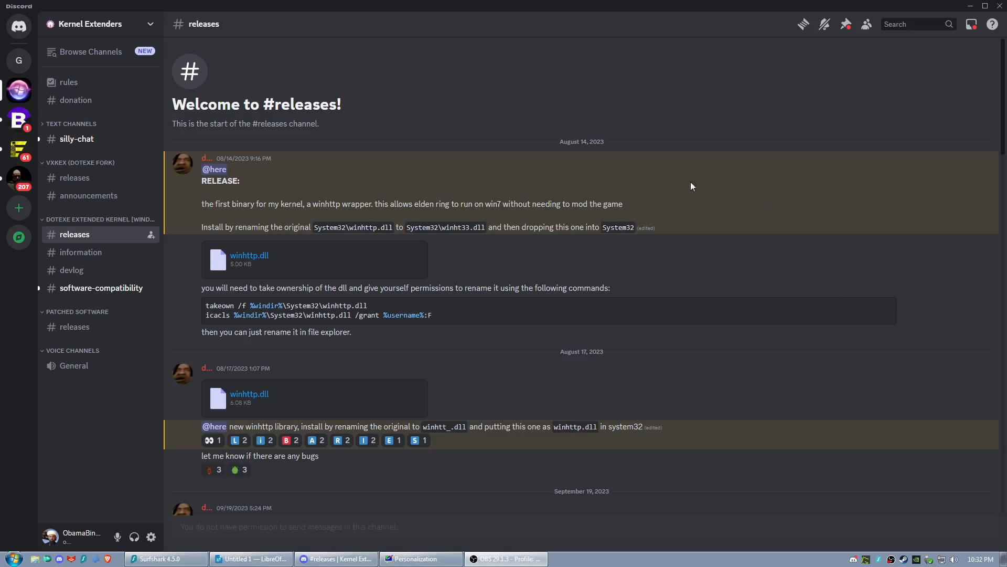
pyautogui.moveTo(506, 75)
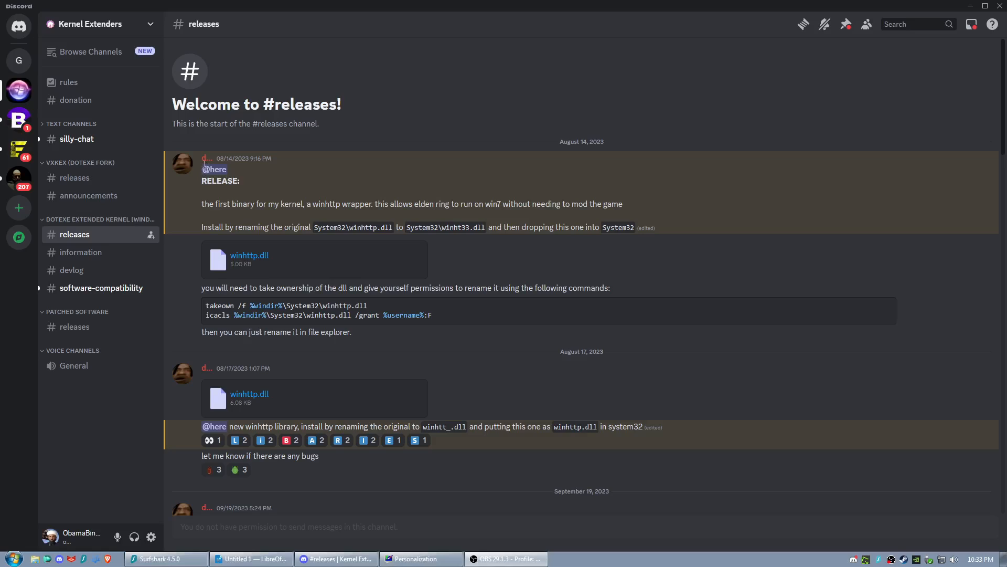
# - Check the poster's profile card, then scroll #releases to the kernel v2, v2.1 Hotfix and v3 posts
pyautogui.click(182, 163)
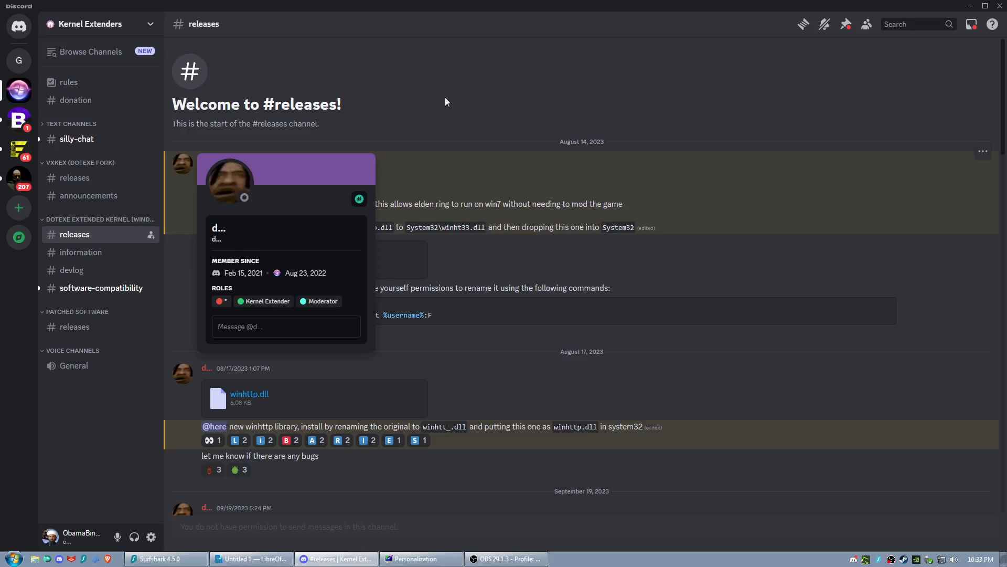
pyautogui.moveTo(437, 102)
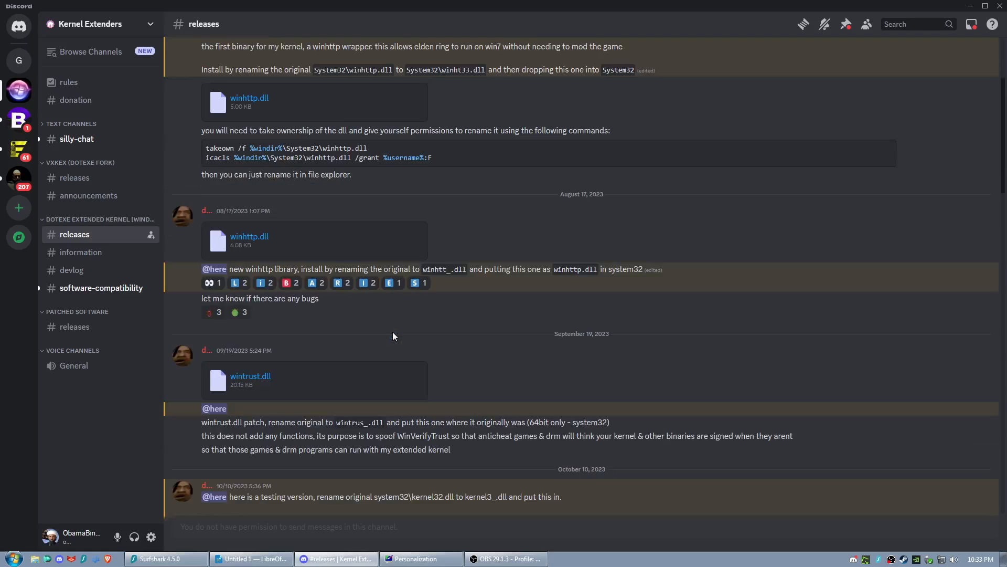
pyautogui.scroll(-3)
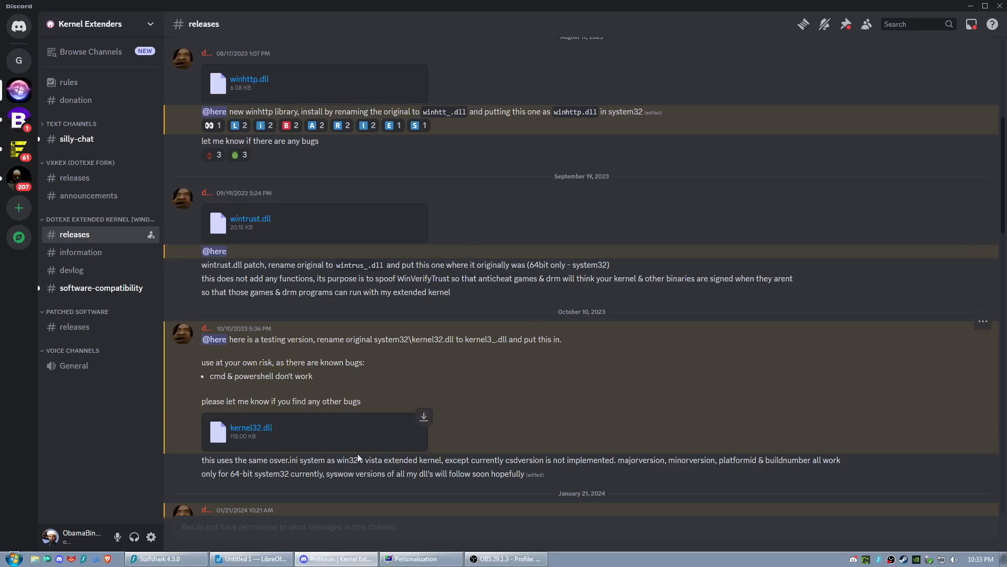
pyautogui.moveTo(363, 344)
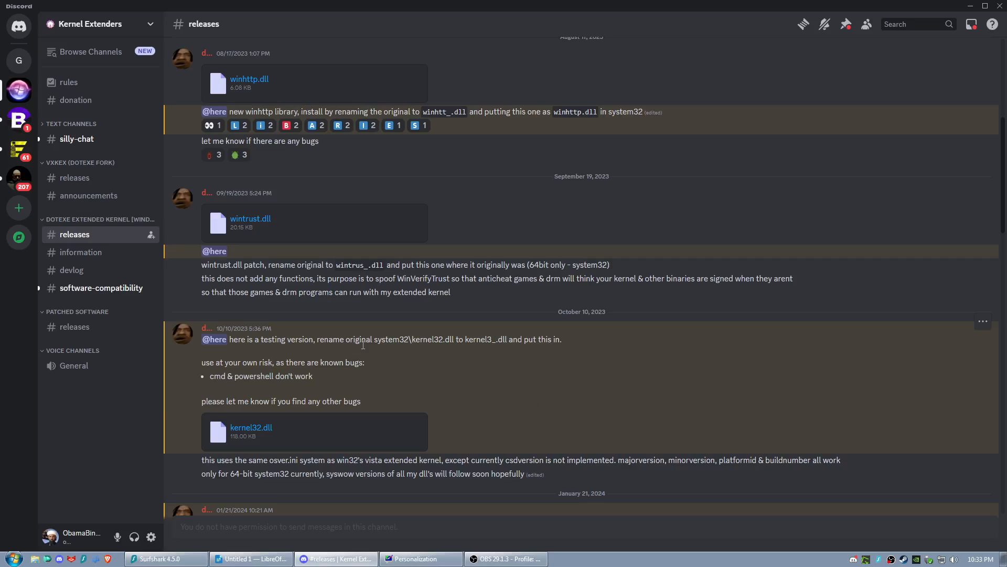
pyautogui.scroll(-3)
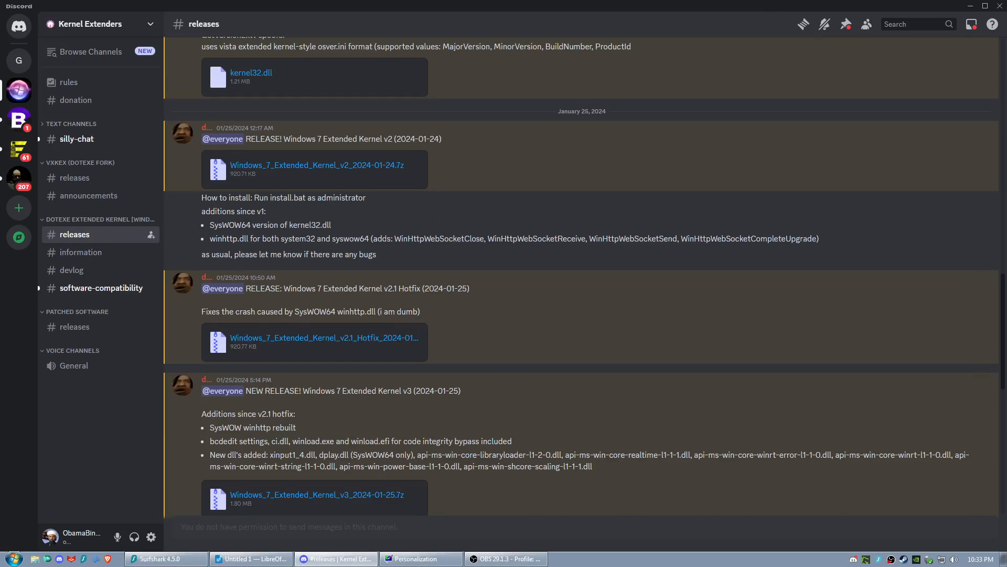
# - Show the Windows_7_Extended_Kernel_v4 folder in Explorer, briefly selecting and deselecting install.bat
pyautogui.click(985, 6)
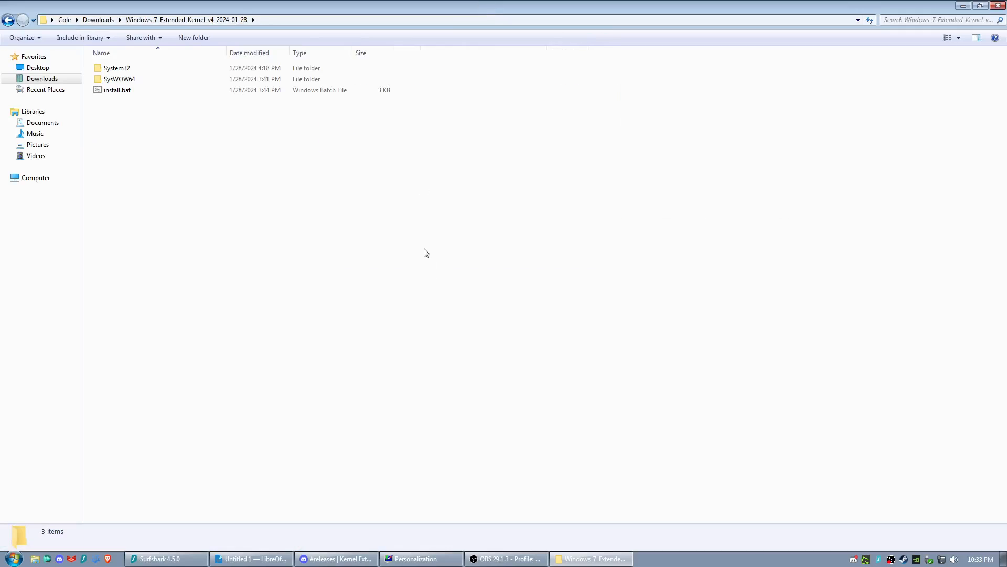
pyautogui.moveTo(389, 327)
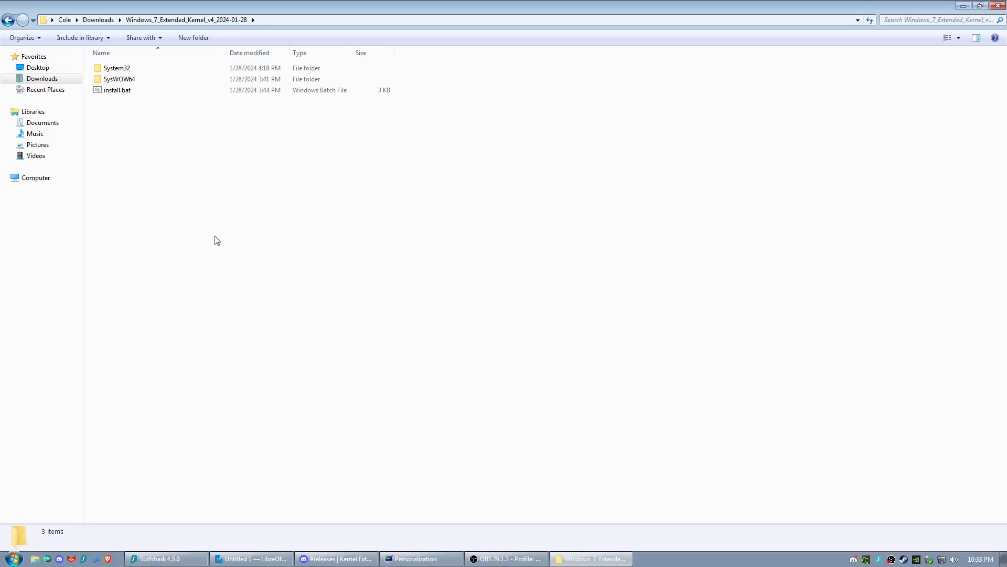
pyautogui.moveTo(378, 161)
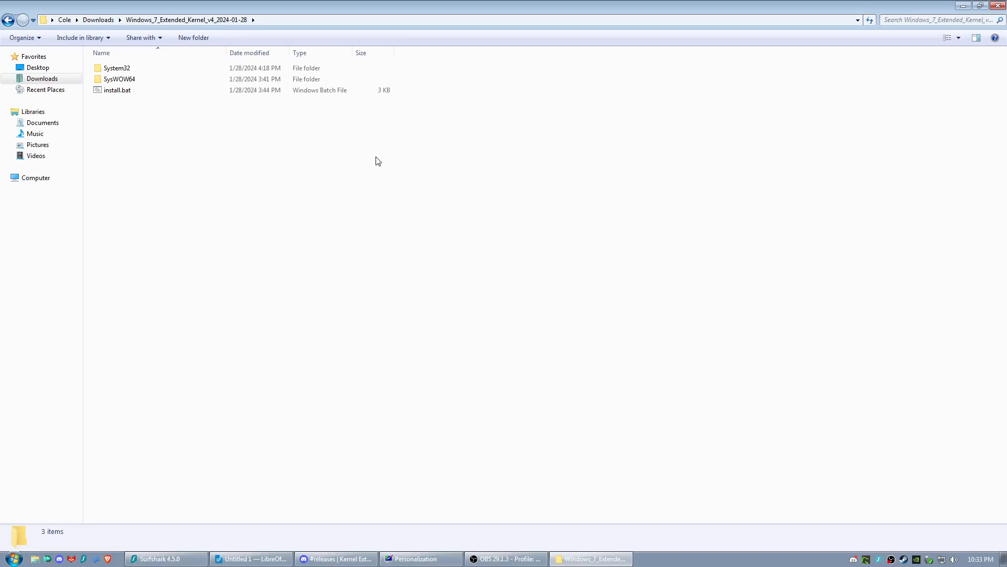
pyautogui.moveTo(530, 116)
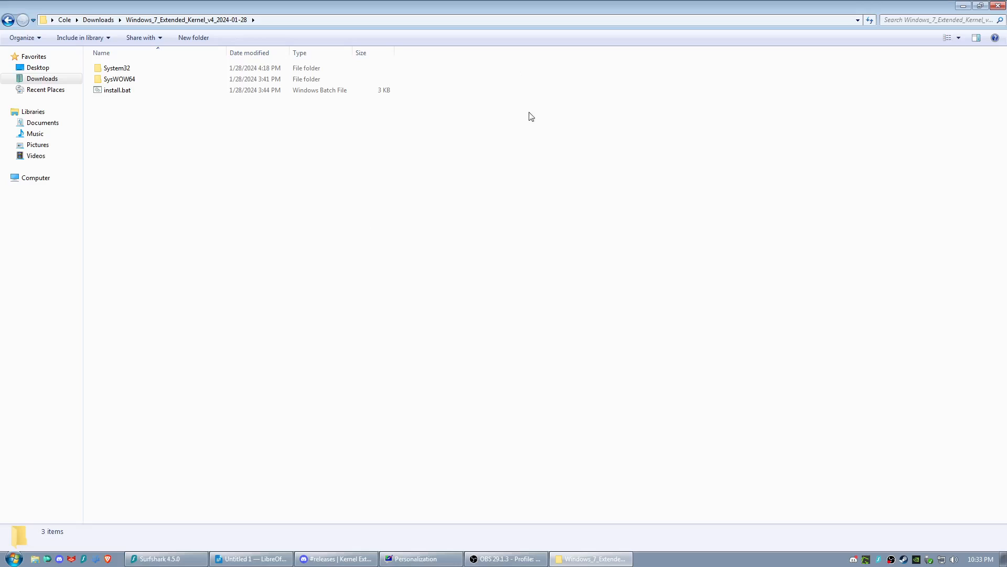
pyautogui.click(117, 90)
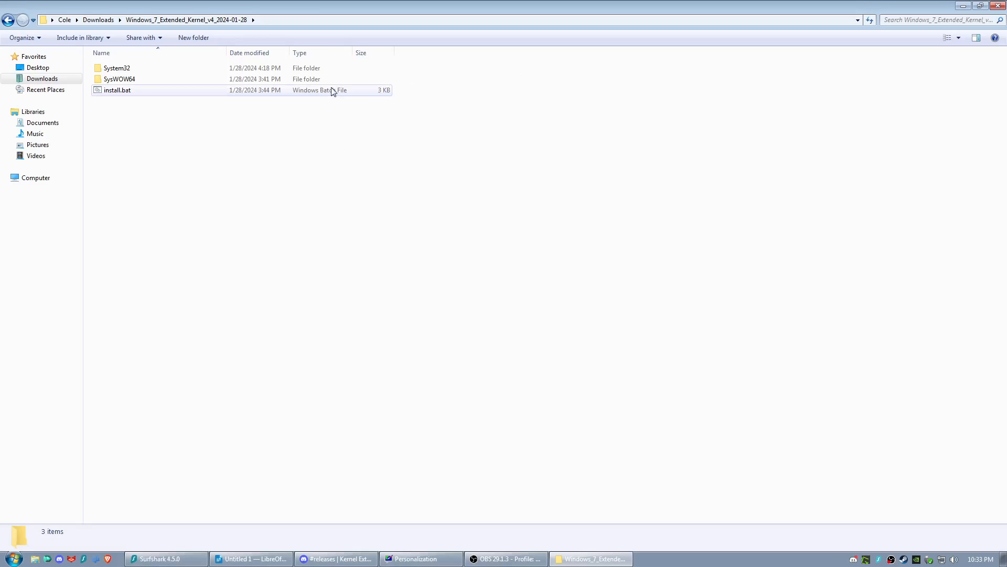
pyautogui.click(155, 139)
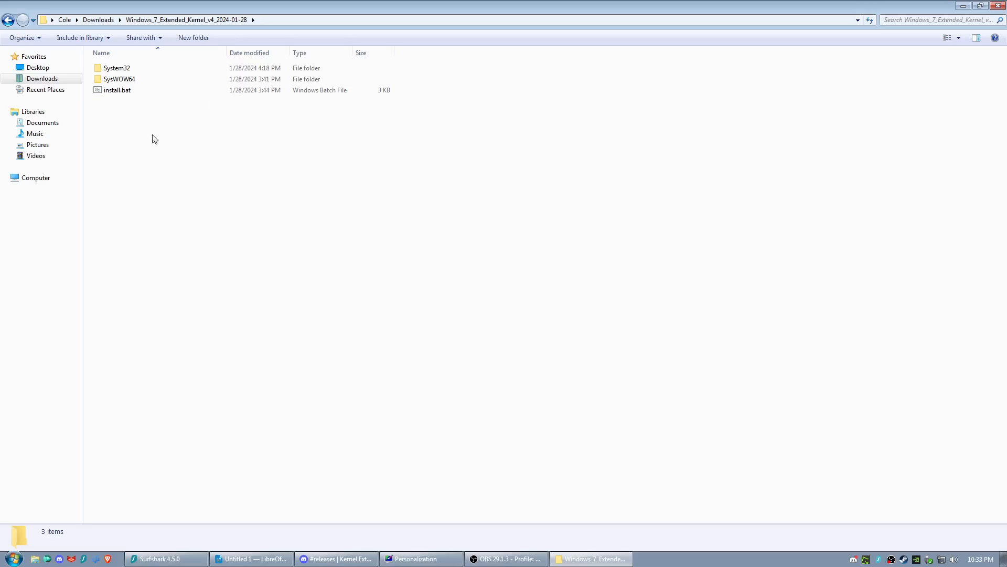
pyautogui.moveTo(324, 252)
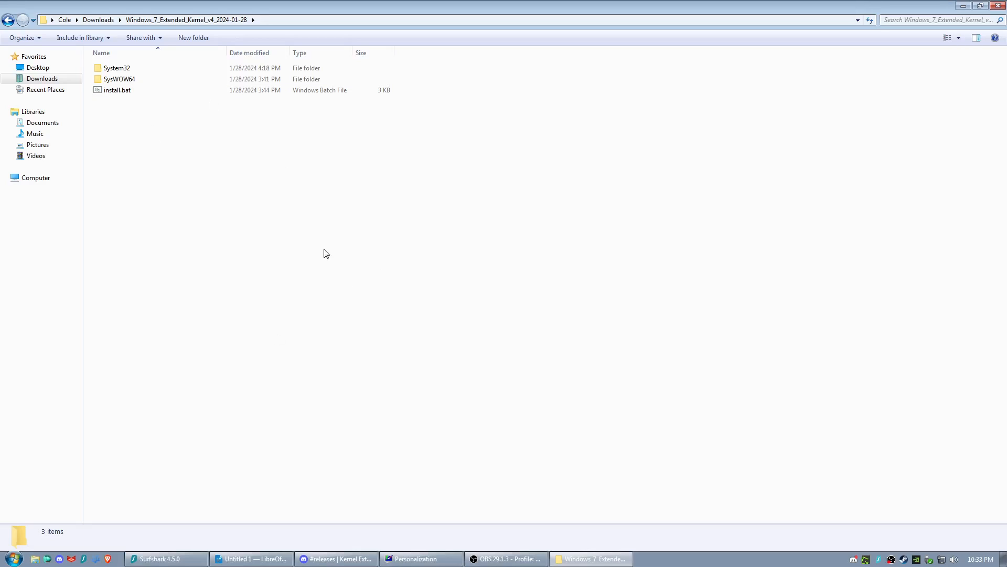
pyautogui.moveTo(312, 229)
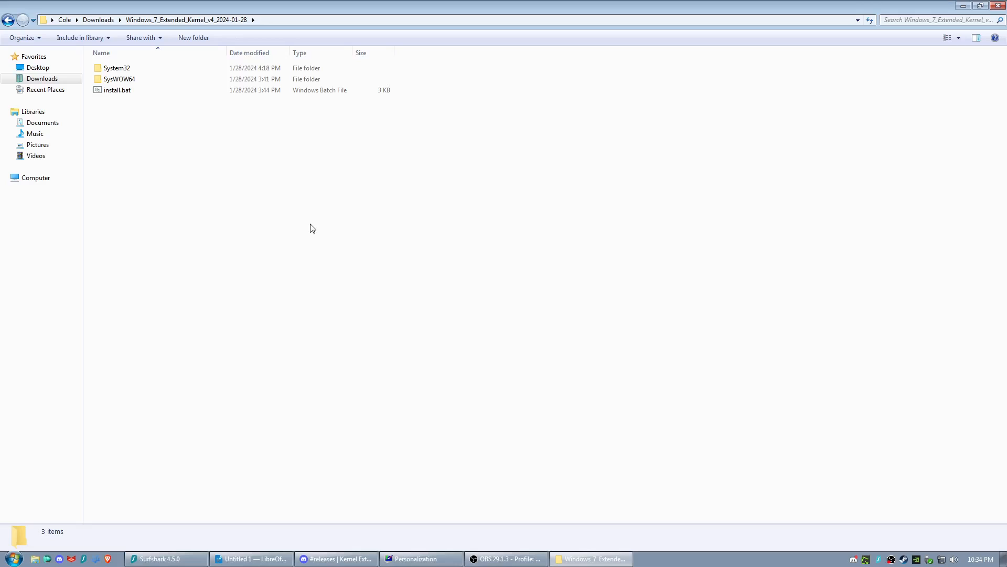
pyautogui.moveTo(424, 5)
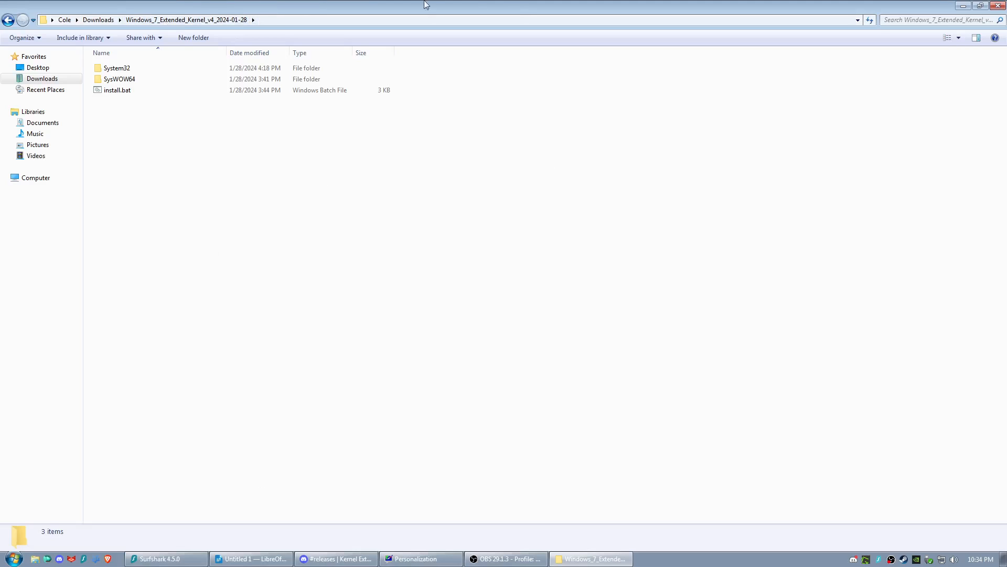
# - Browse the kernel's System32 DLLs and start extracting xemu-win-release.zip
pyautogui.doubleClick(116, 67)
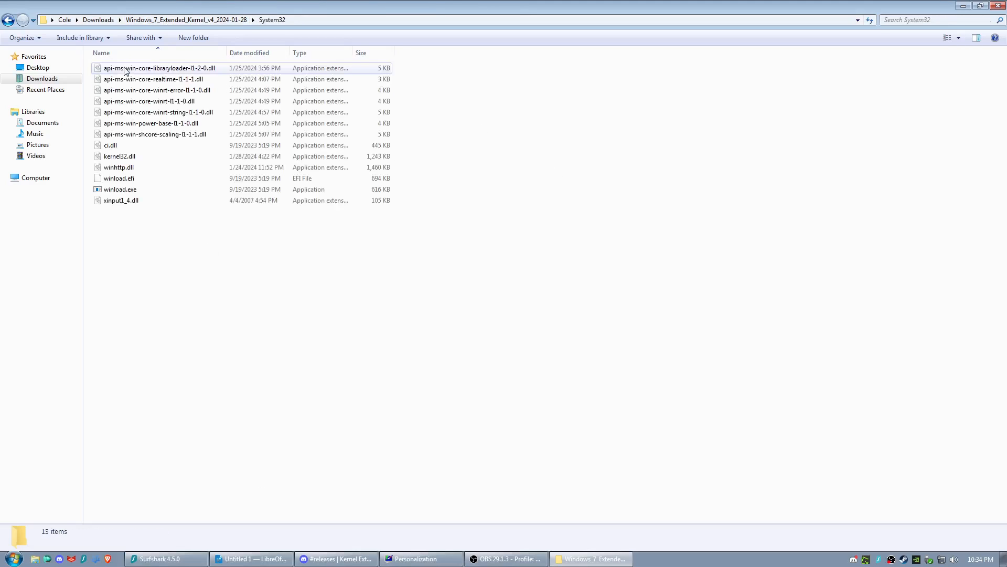
pyautogui.click(158, 112)
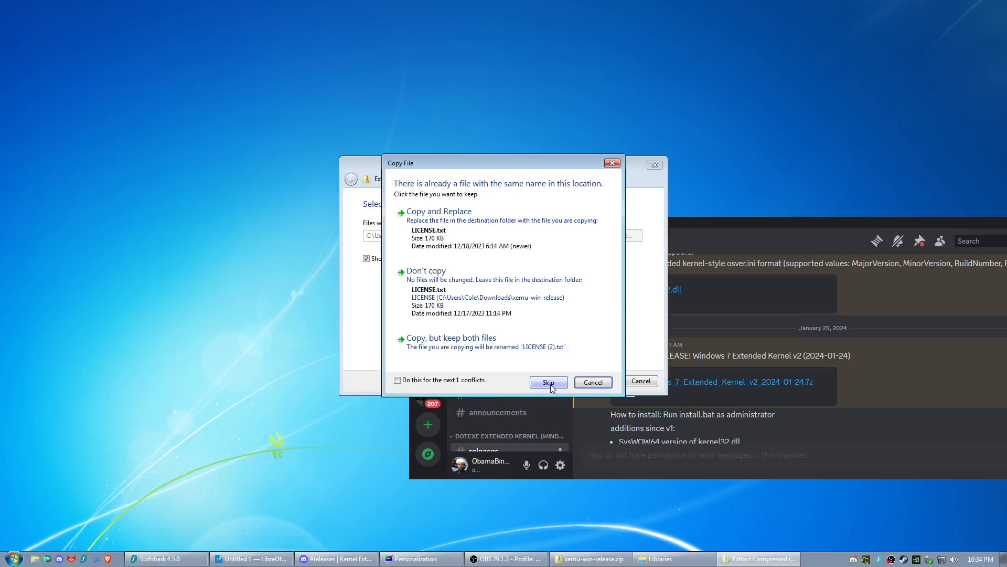
# - Skip replacing LICENSE.txt, launch xemu.exe from xemu-win-release, then close it
pyautogui.click(547, 382)
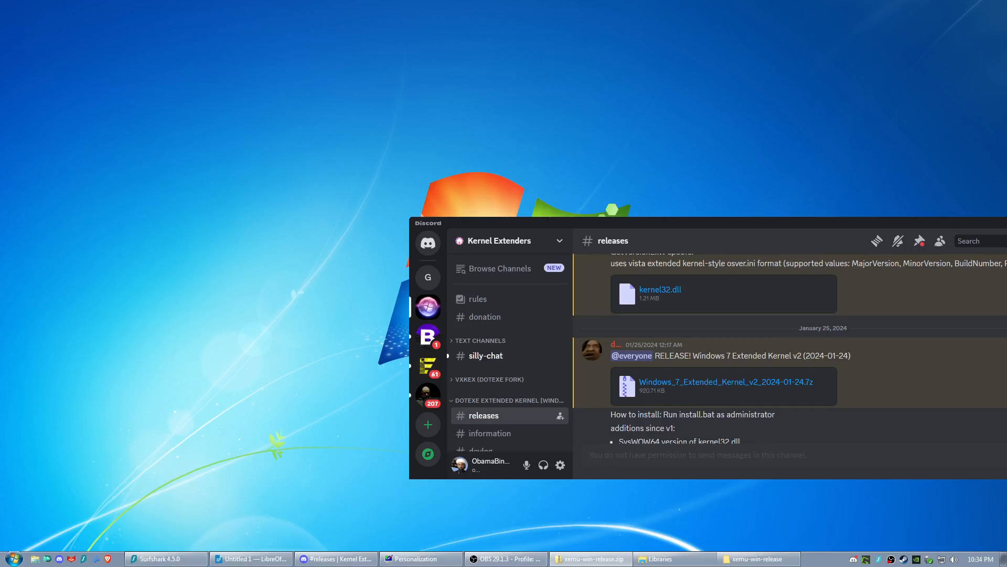
pyautogui.click(759, 558)
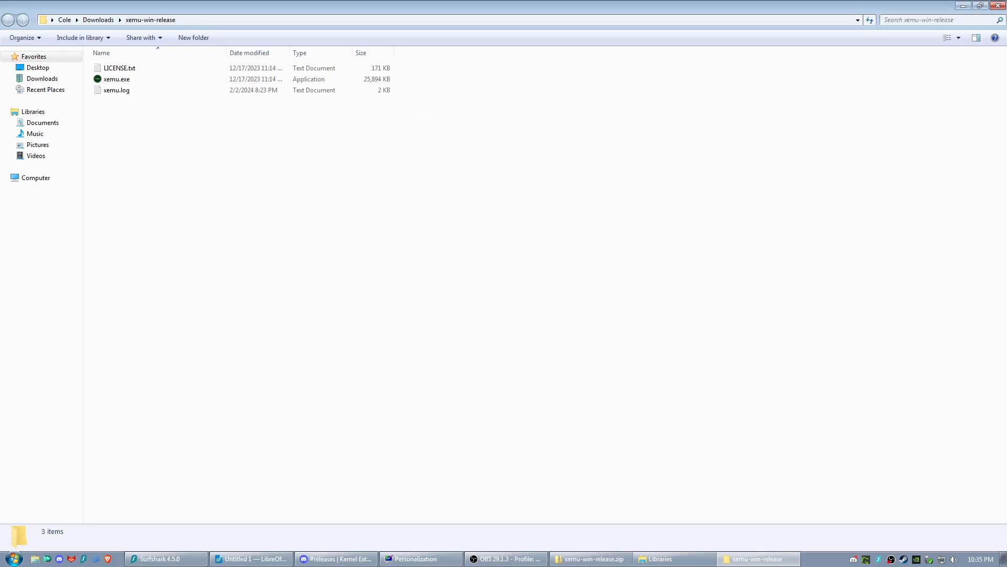
pyautogui.click(120, 68)
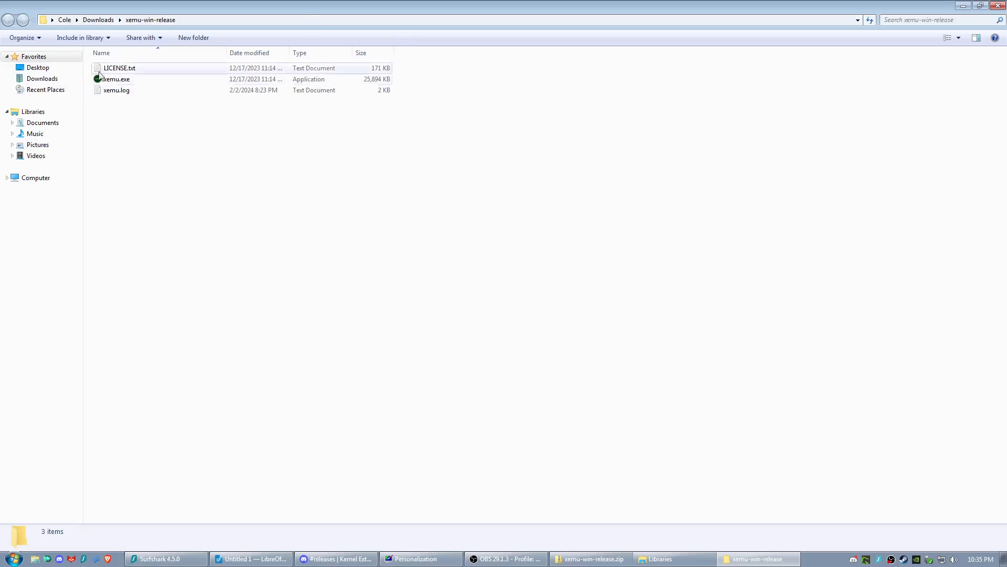
pyautogui.doubleClick(117, 78)
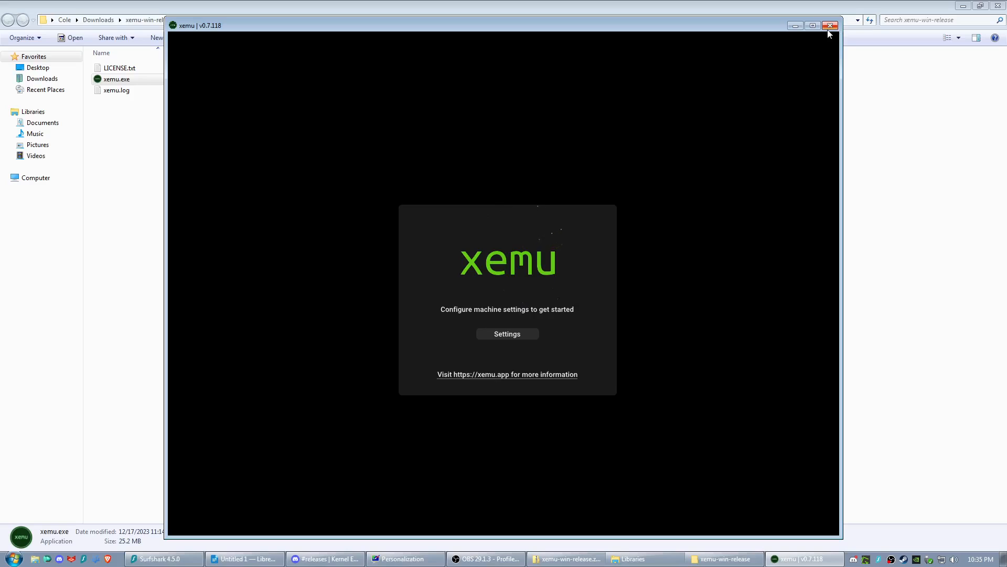
pyautogui.click(829, 26)
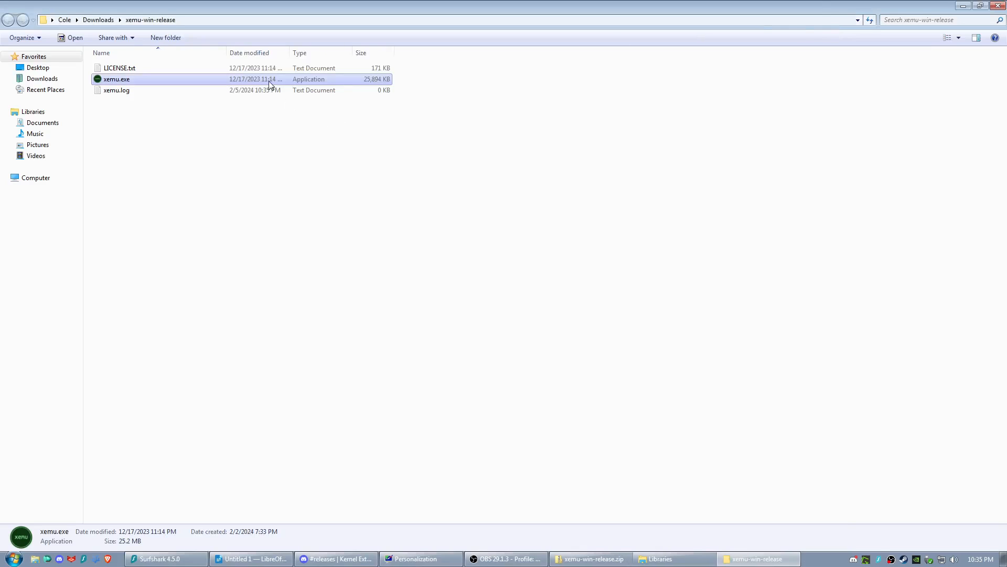
# - Untick 'Enable VxKex for this program' on xemu.exe's VxKex Properties tab
pyautogui.rightClick(116, 79)
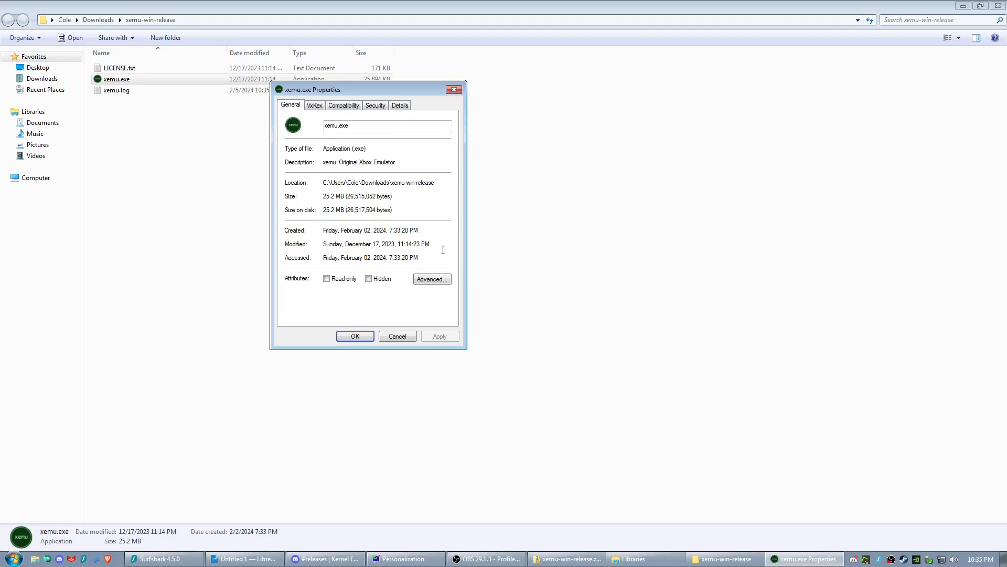
pyautogui.click(314, 105)
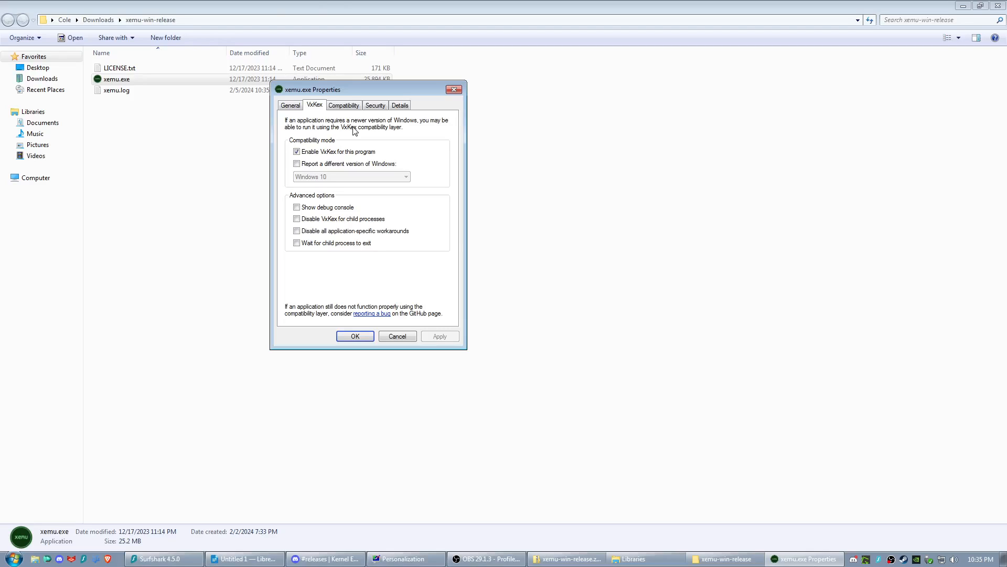
pyautogui.moveTo(319, 190)
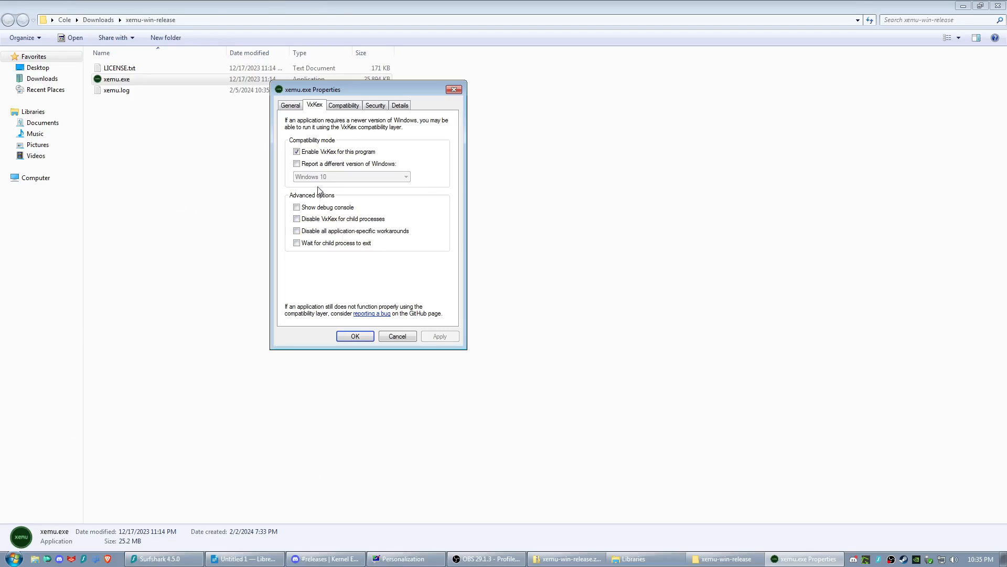
pyautogui.click(296, 151)
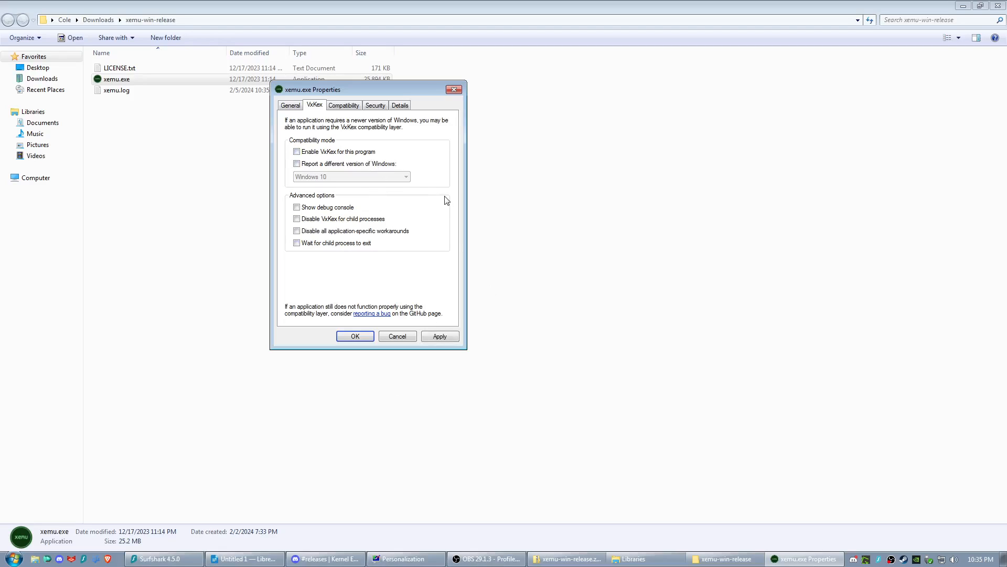
pyautogui.moveTo(550, 287)
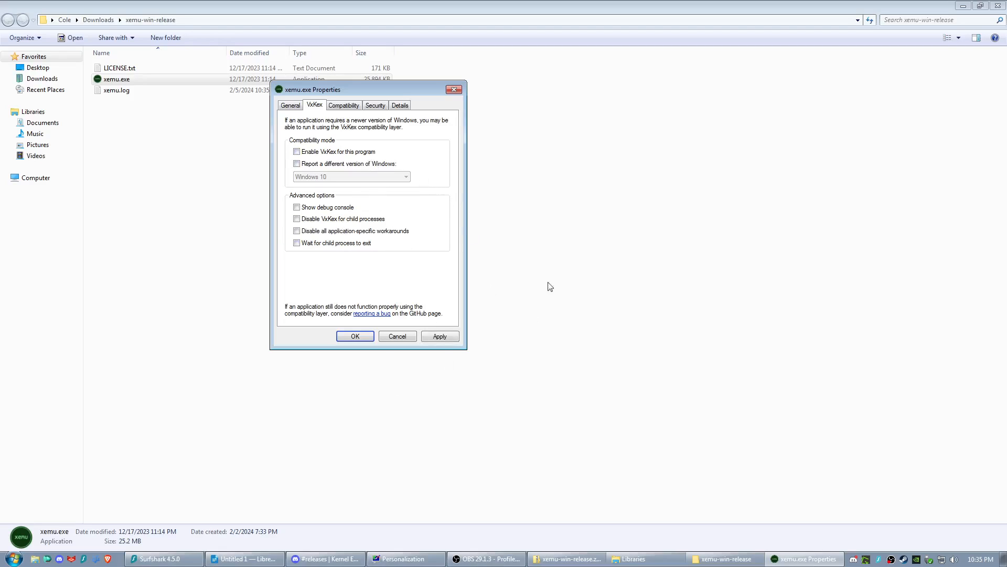
pyautogui.moveTo(494, 138)
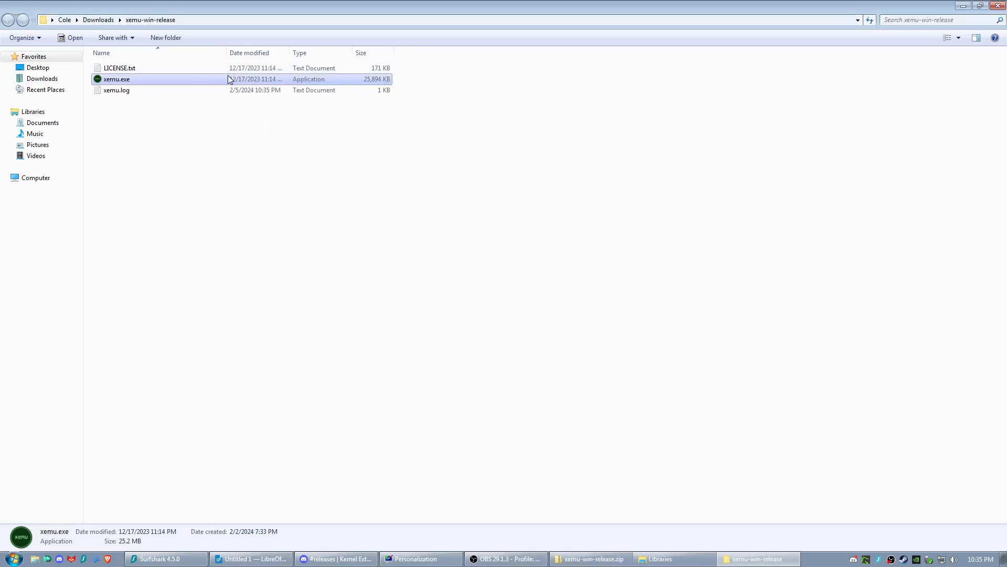
# - Launch xemu.exe without VxKex and dismiss the missing api-ms-win-core-path-l1-1-0.dll error
pyautogui.doubleClick(117, 78)
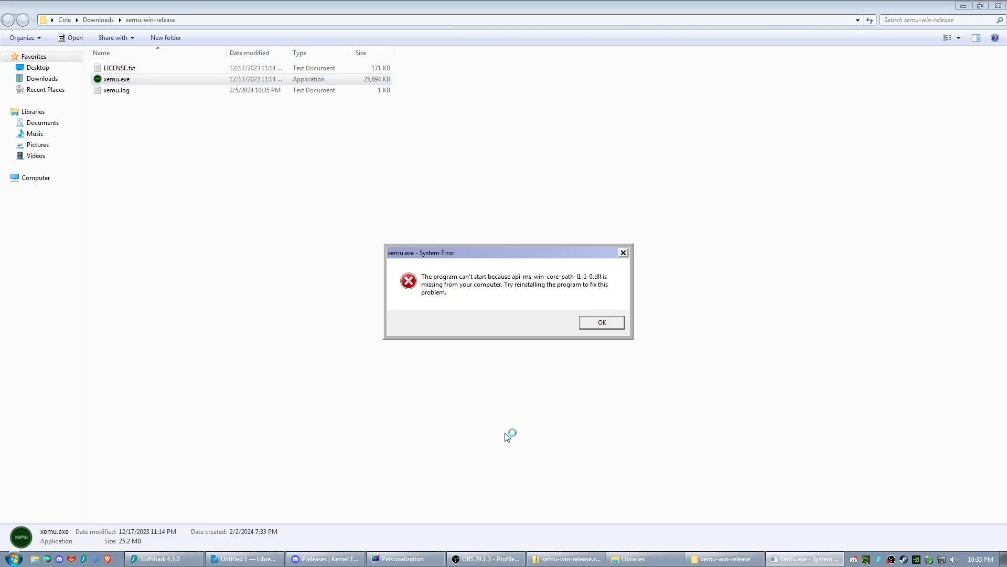
pyautogui.moveTo(567, 272)
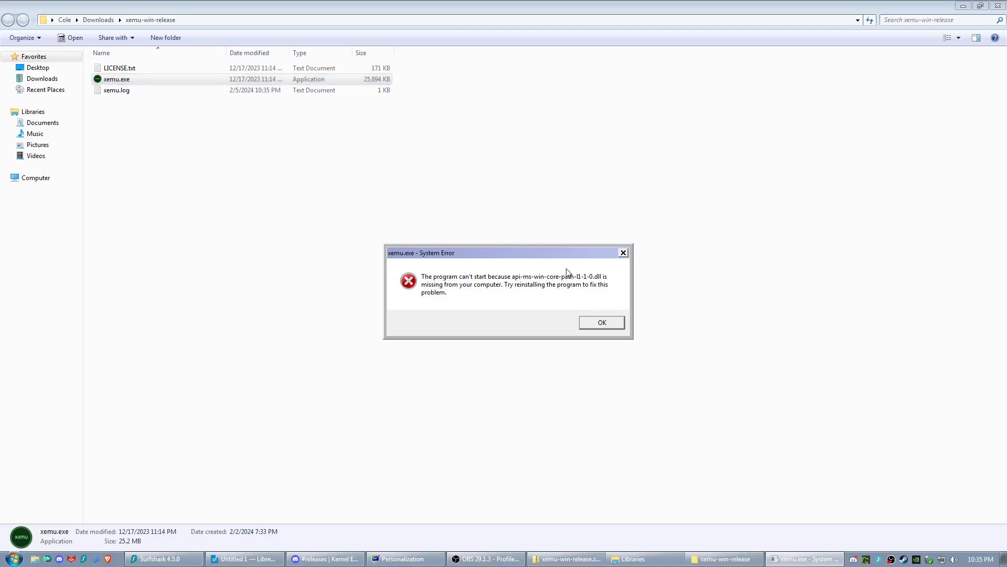
pyautogui.moveTo(529, 212)
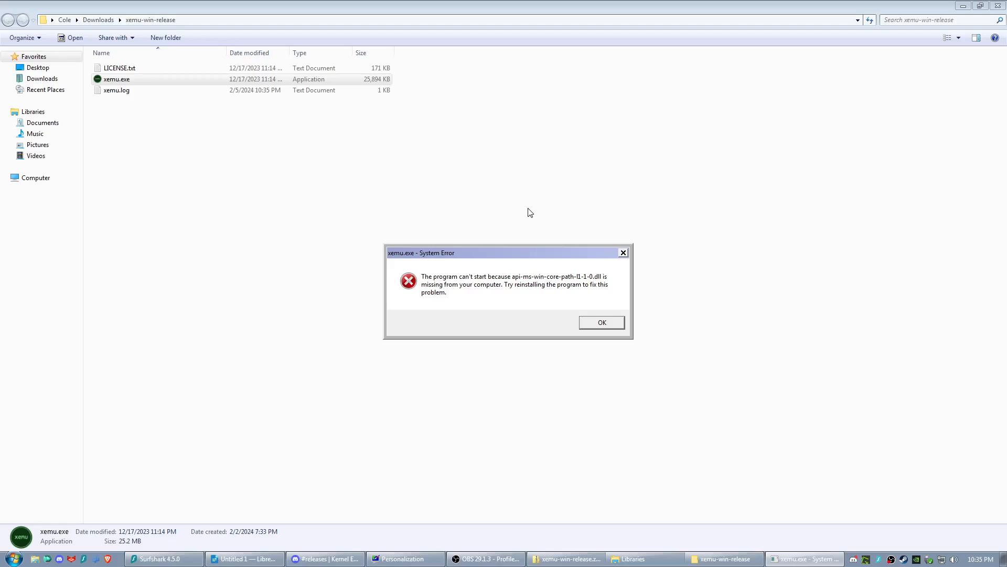
pyautogui.moveTo(494, 186)
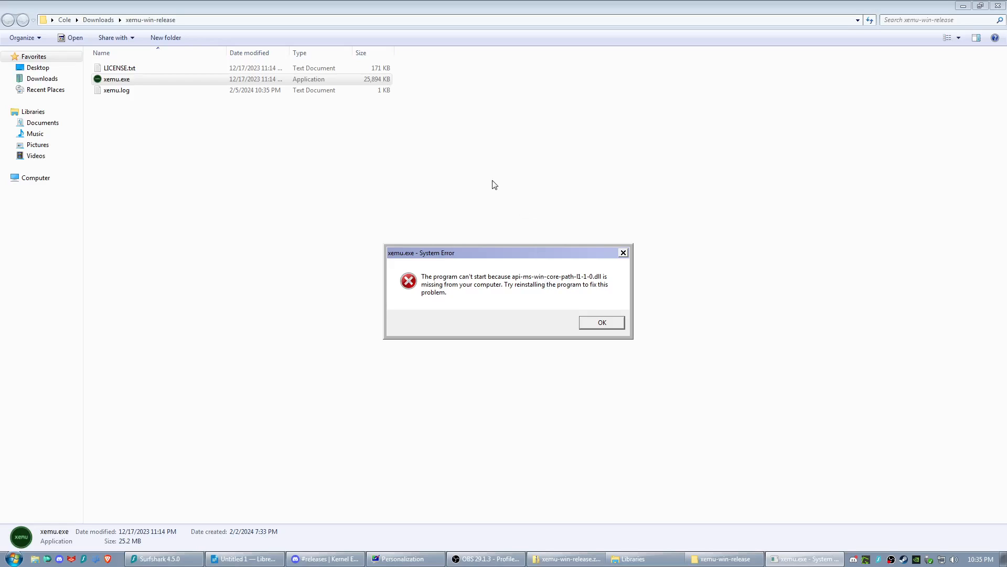
pyautogui.moveTo(479, 176)
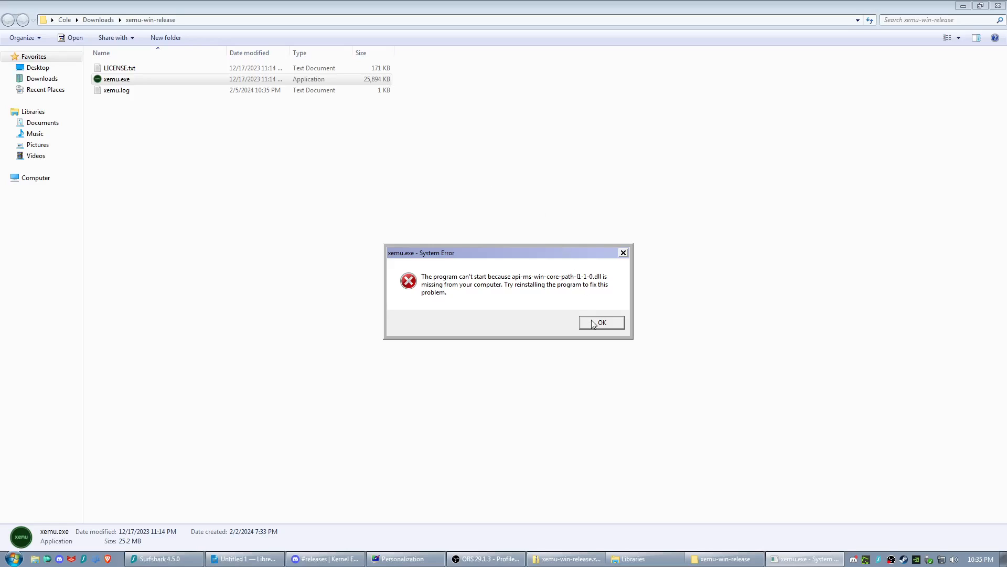
pyautogui.click(601, 322)
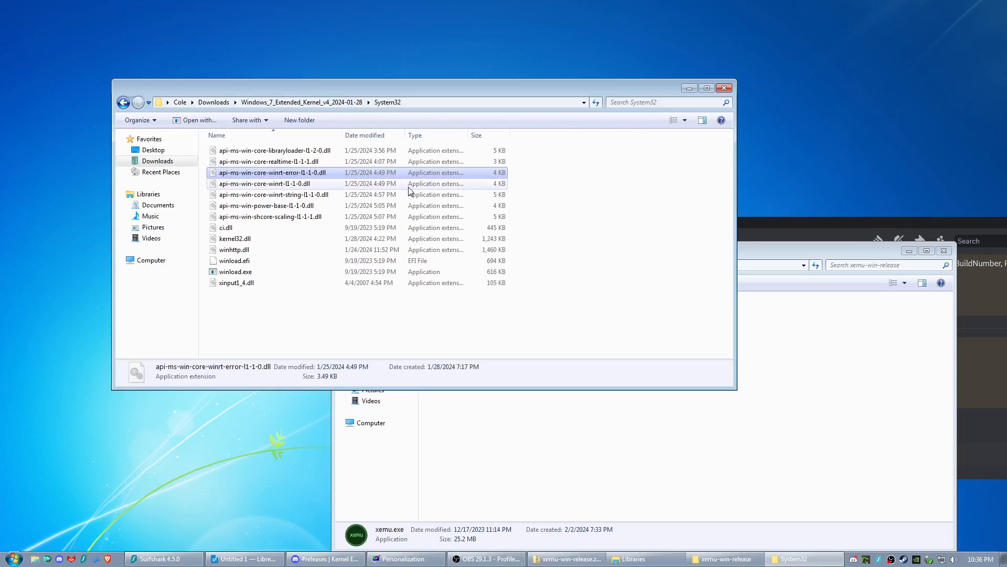
pyautogui.moveTo(471, 194)
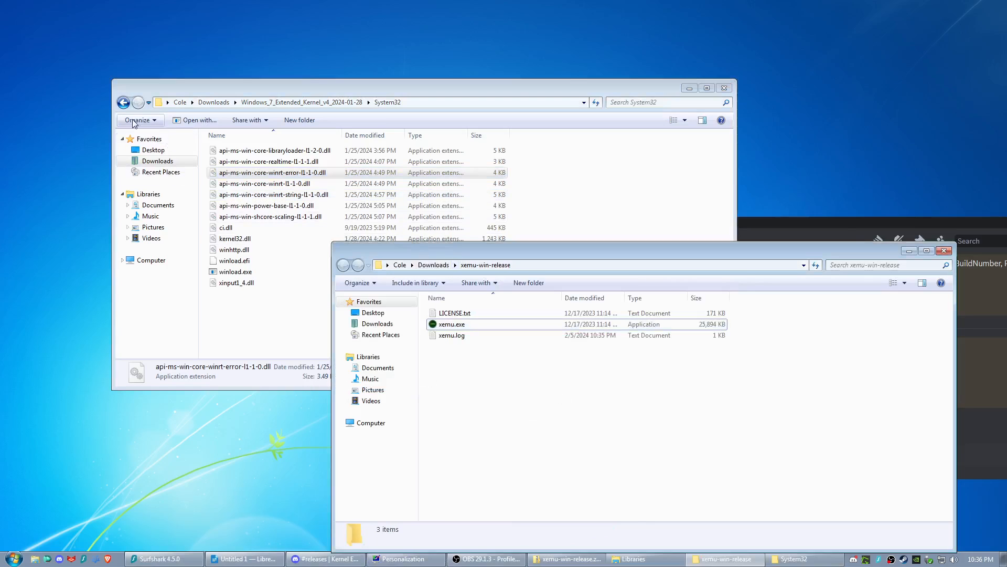
# - Browse kernel v4's SysWOW64 DLLs, then go back to the kernel folder
pyautogui.click(122, 102)
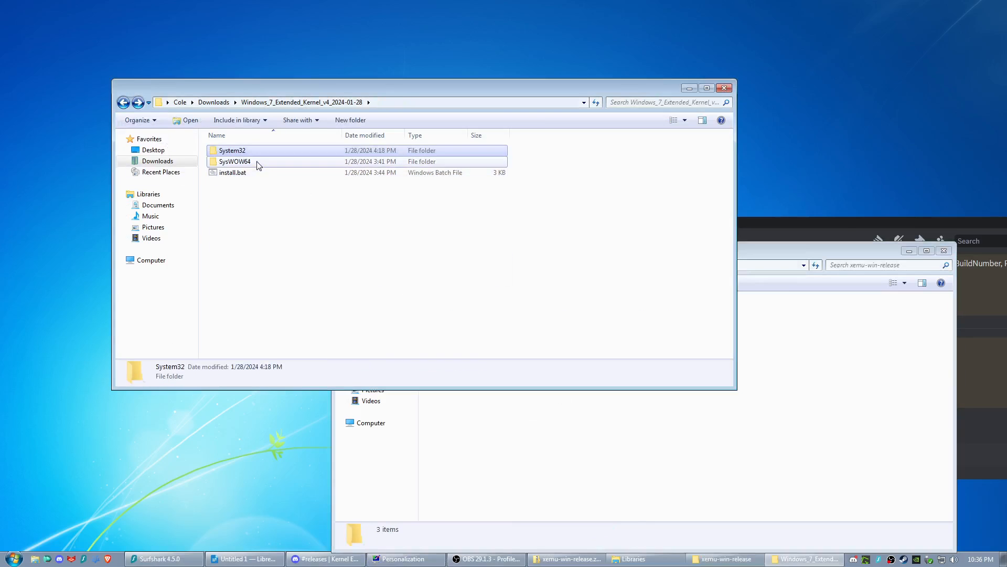
pyautogui.doubleClick(232, 161)
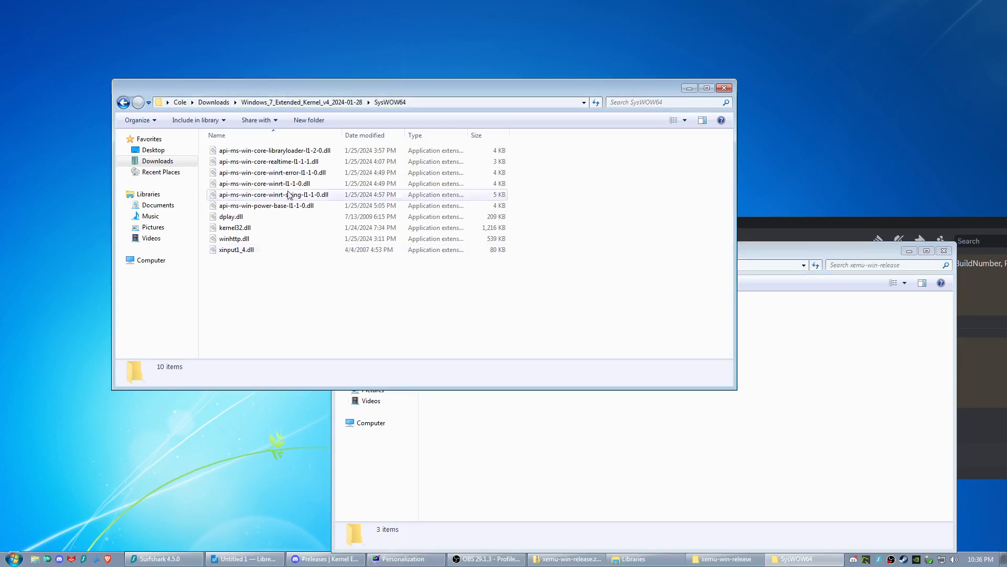
pyautogui.click(124, 103)
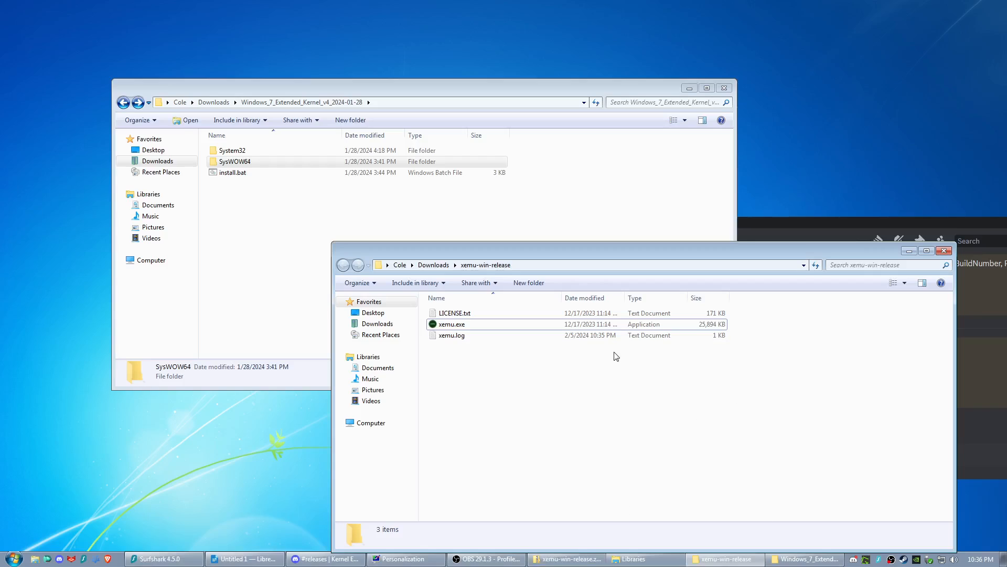
pyautogui.moveTo(514, 422)
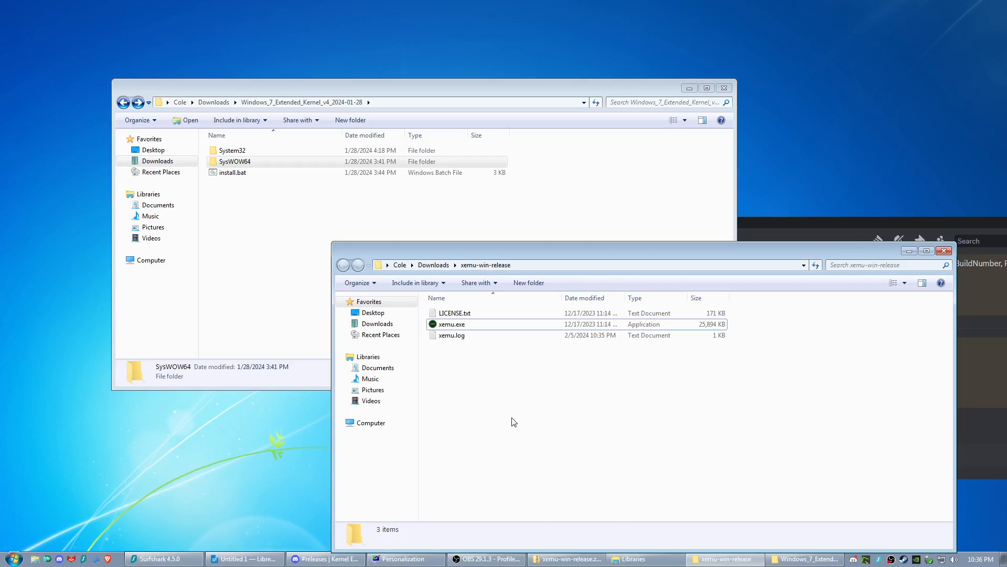
pyautogui.moveTo(509, 409)
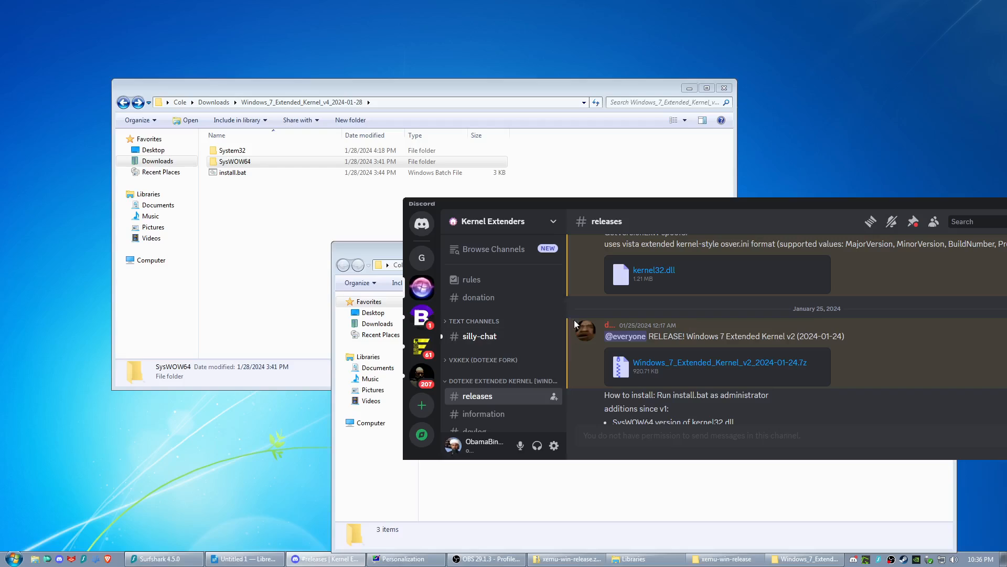
pyautogui.moveTo(590, 332)
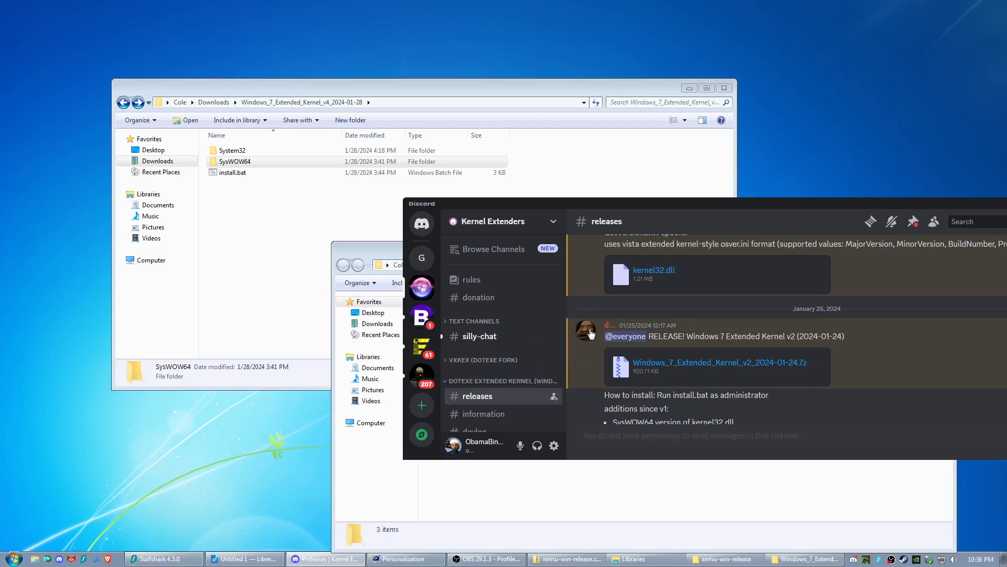
pyautogui.moveTo(795, 325)
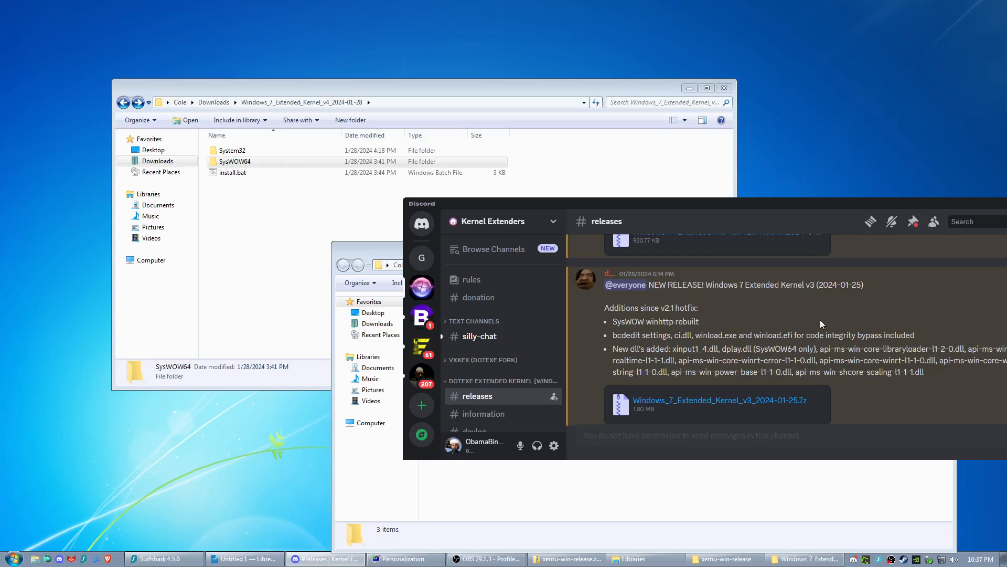
# - Scroll through the kernel v3, v4 and recommended-ISO posts, then close Discord
pyautogui.scroll(-3)
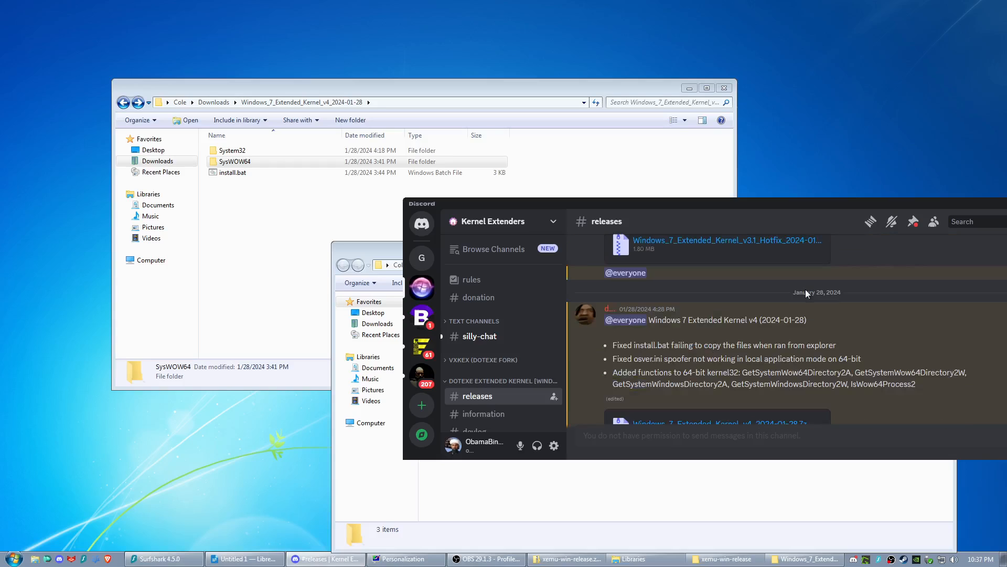
pyautogui.scroll(-3)
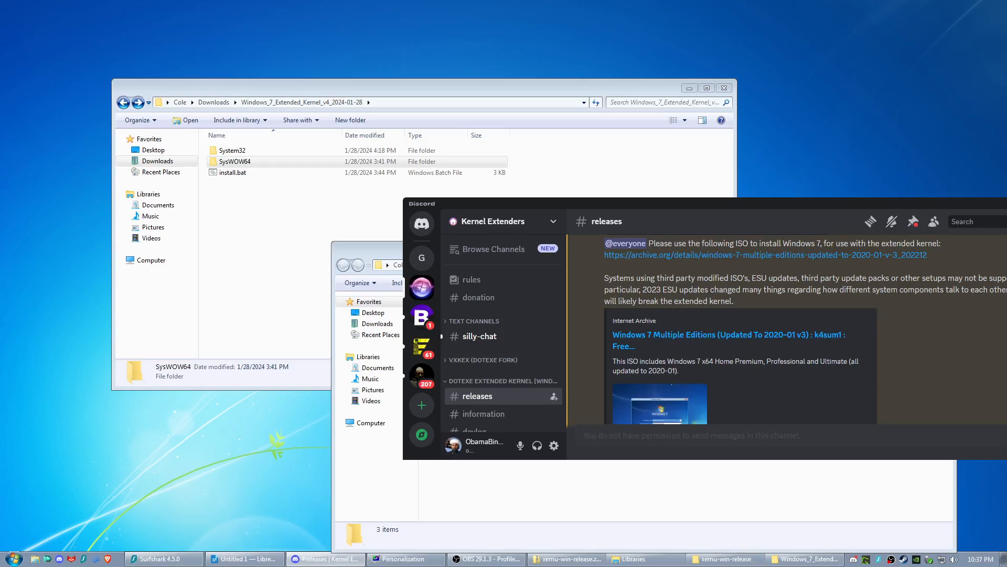
pyautogui.click(725, 558)
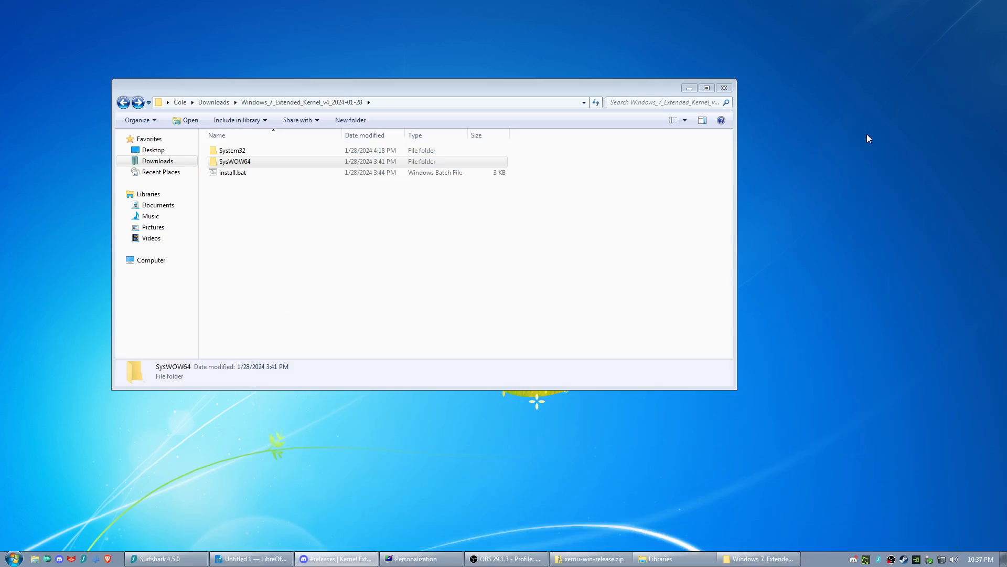
# - Open Brave's Help > About page, showing version 1.61.120 on Chromium 120
pyautogui.click(724, 88)
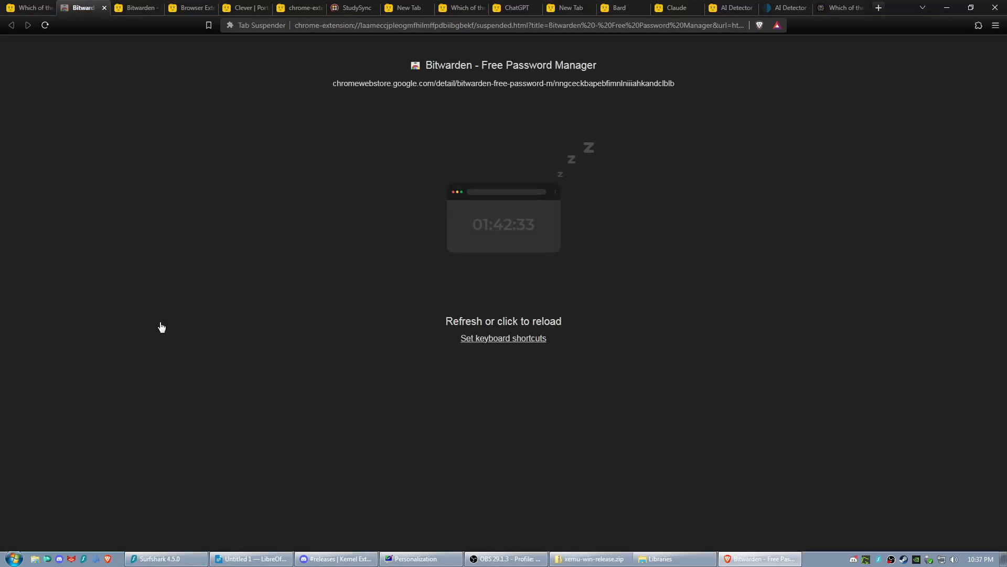
pyautogui.click(995, 25)
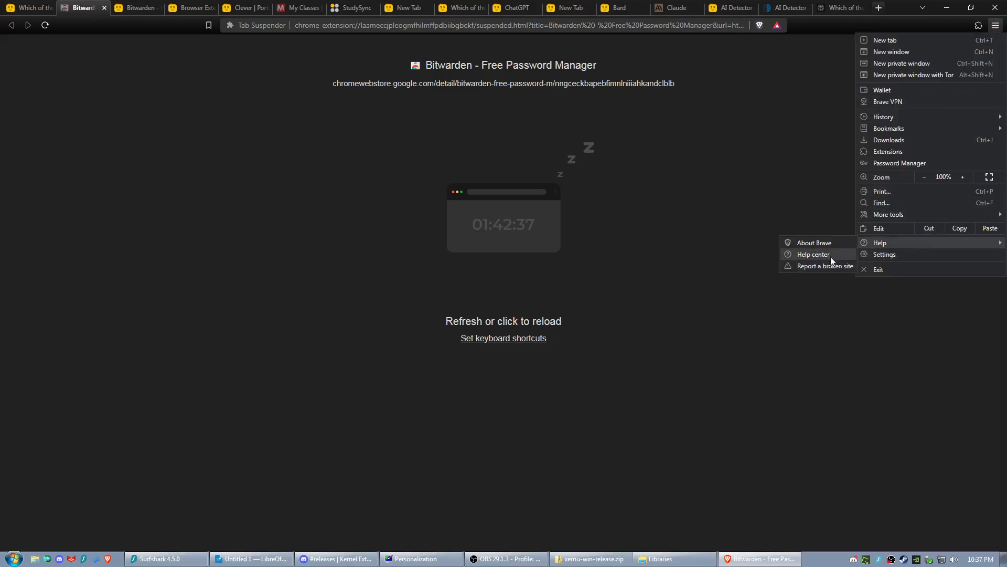
pyautogui.click(814, 242)
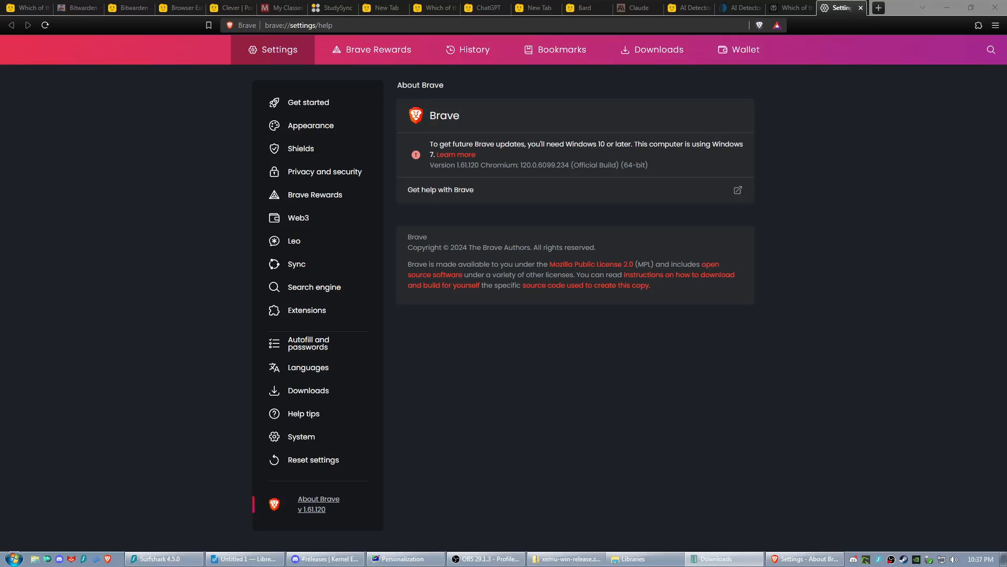
pyautogui.moveTo(796, 115)
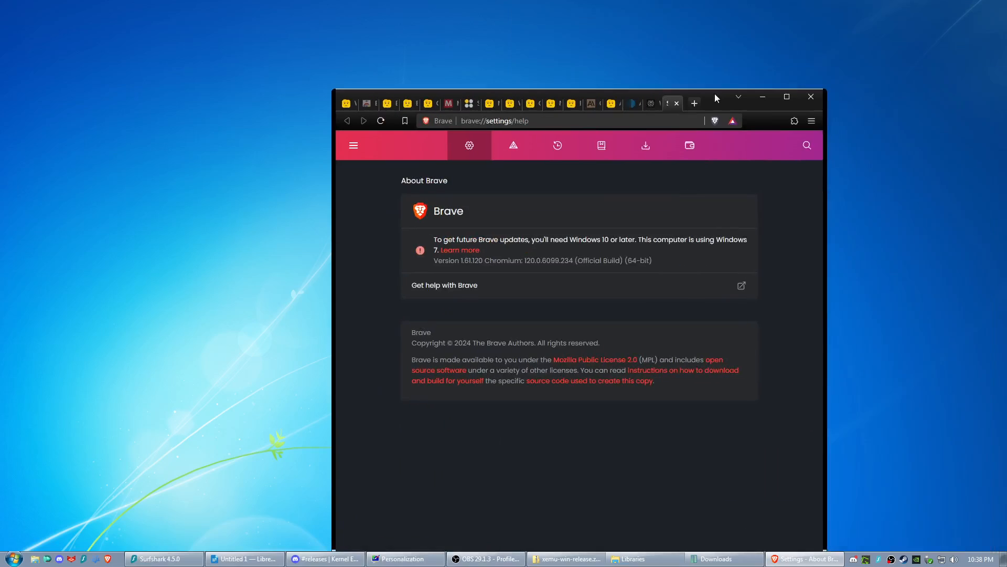
pyautogui.moveTo(532, 268)
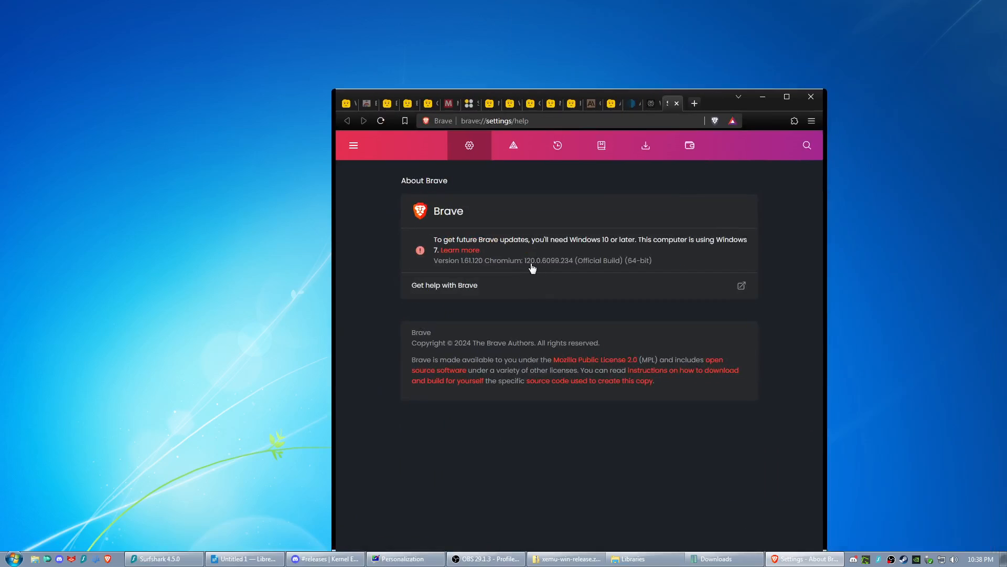
# - Launch Supermium from the Start menu
pyautogui.click(11, 557)
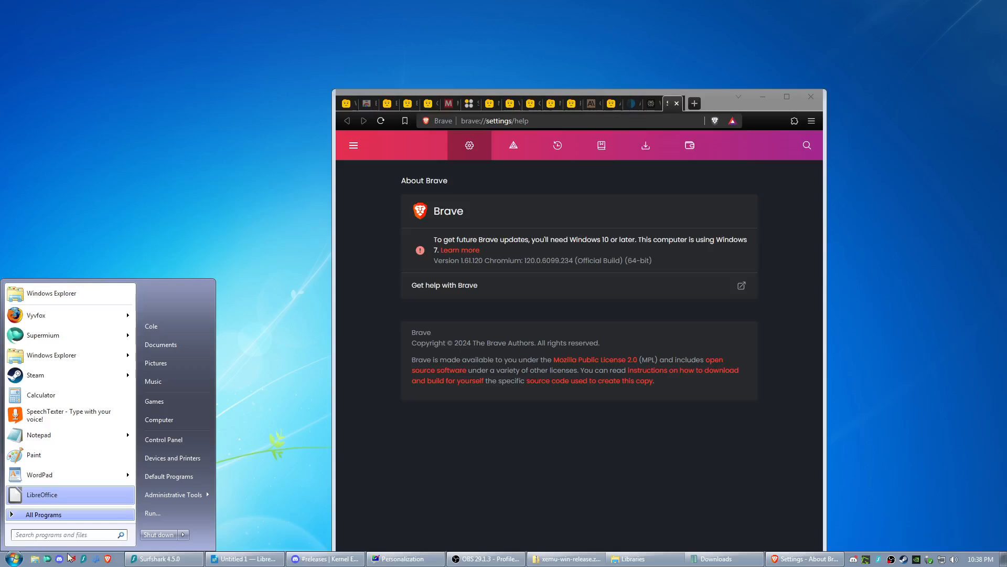
pyautogui.click(42, 335)
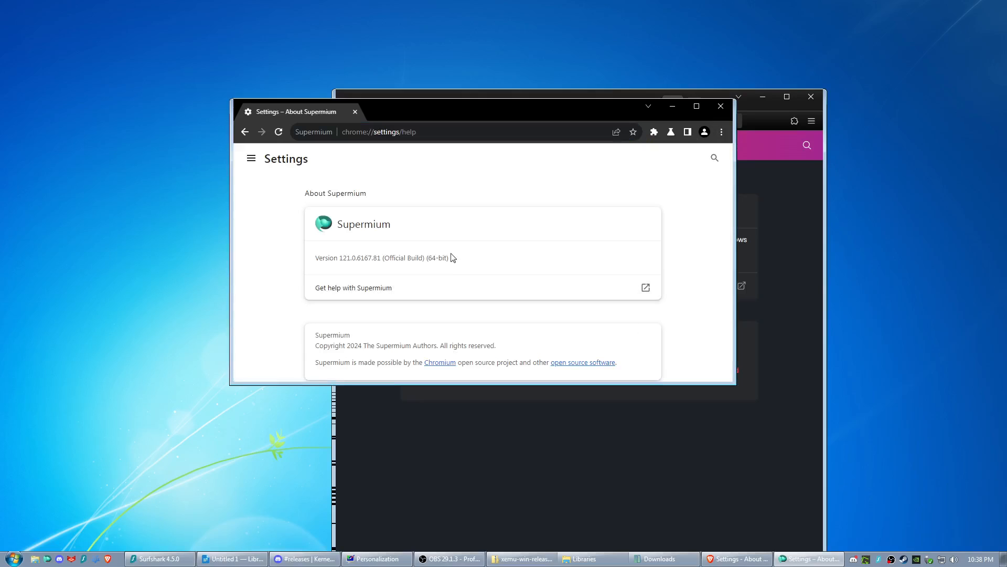
pyautogui.moveTo(551, 330)
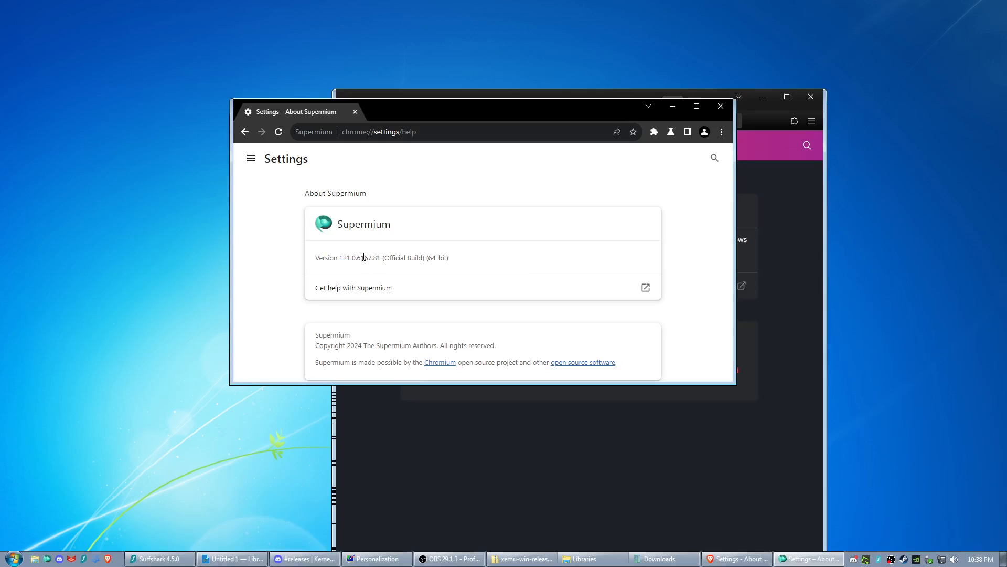
pyautogui.moveTo(283, 222)
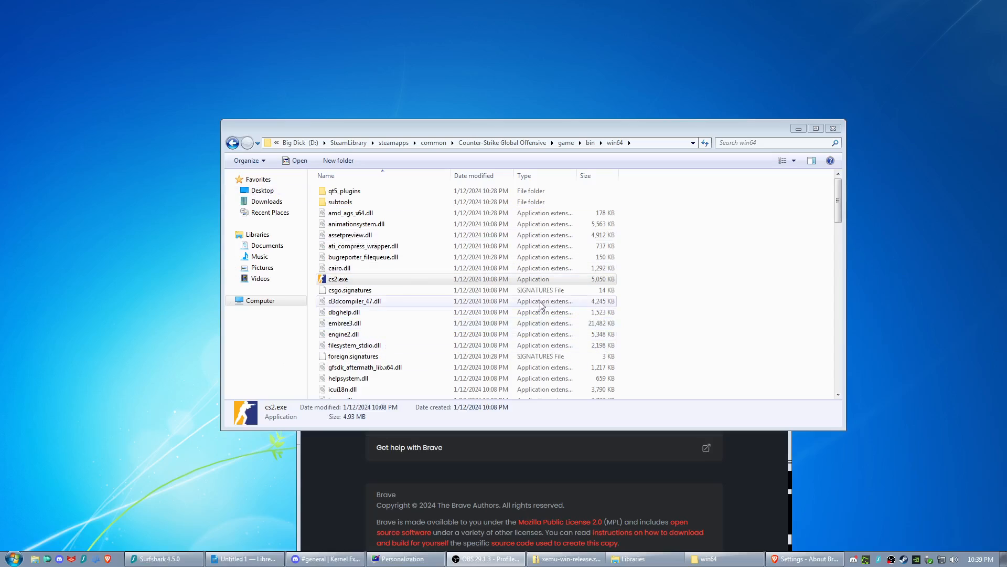
# - Open cs2.exe's Properties to review its VxKex compatibility options, then close the dialog
pyautogui.click(338, 278)
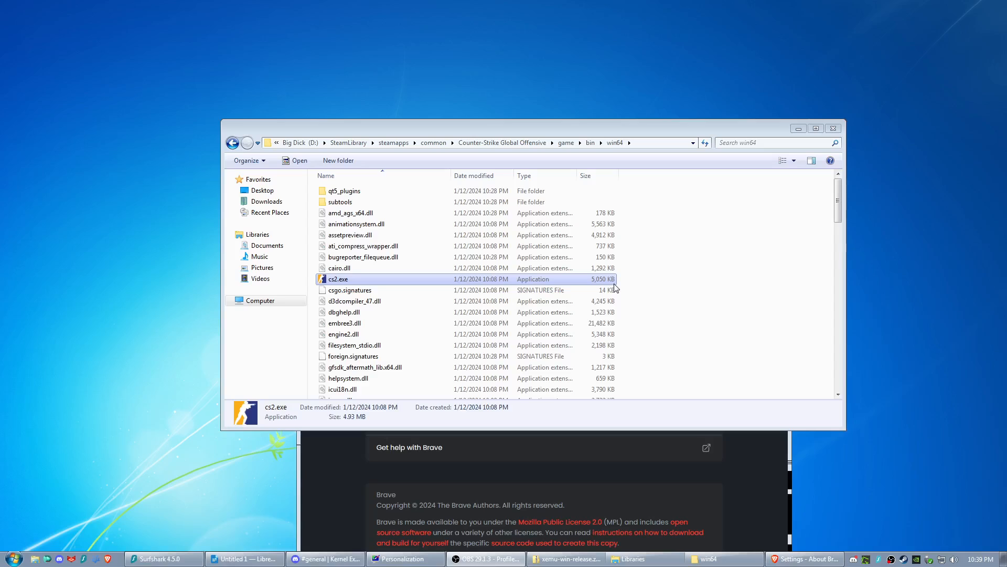
pyautogui.rightClick(338, 278)
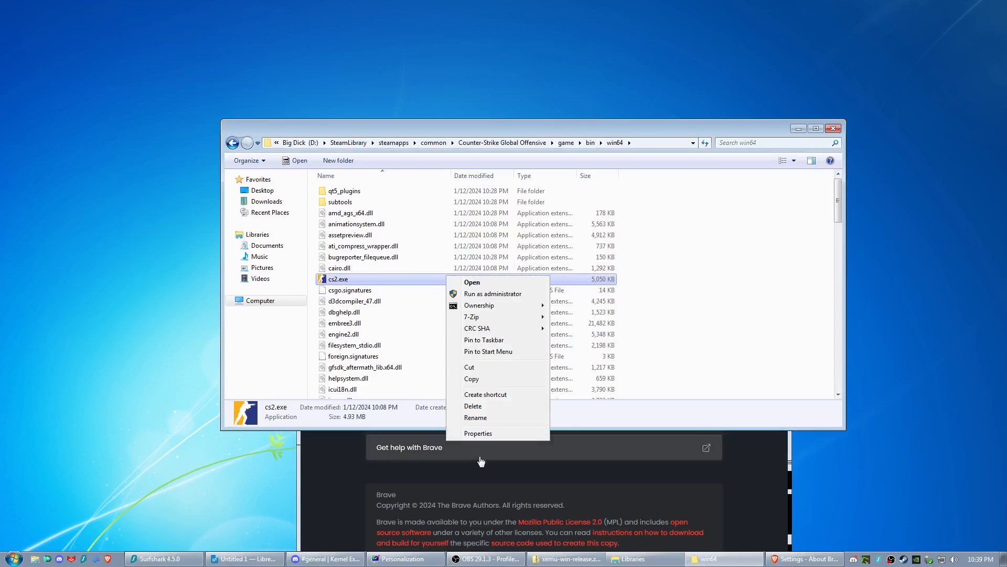
pyautogui.click(477, 433)
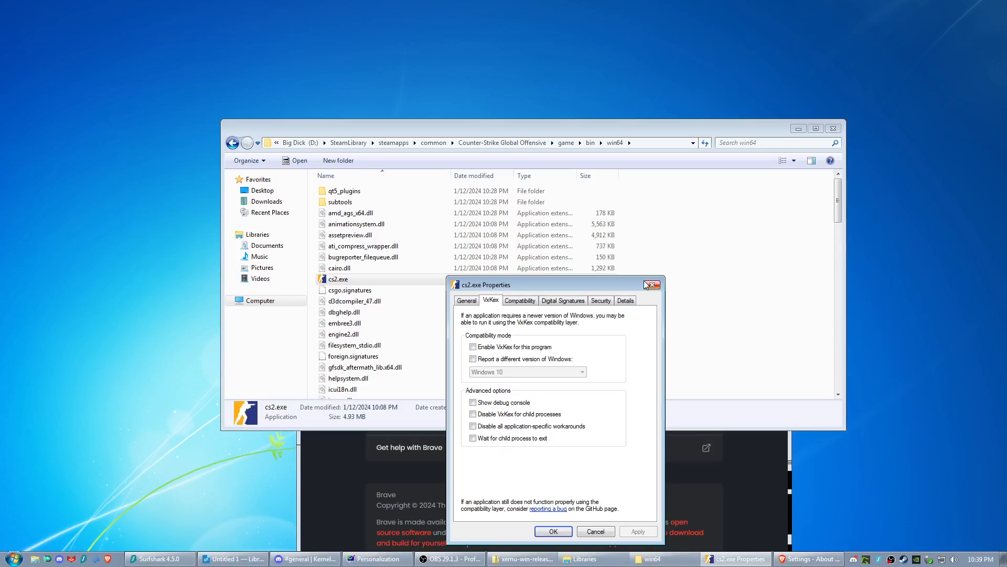
pyautogui.click(654, 284)
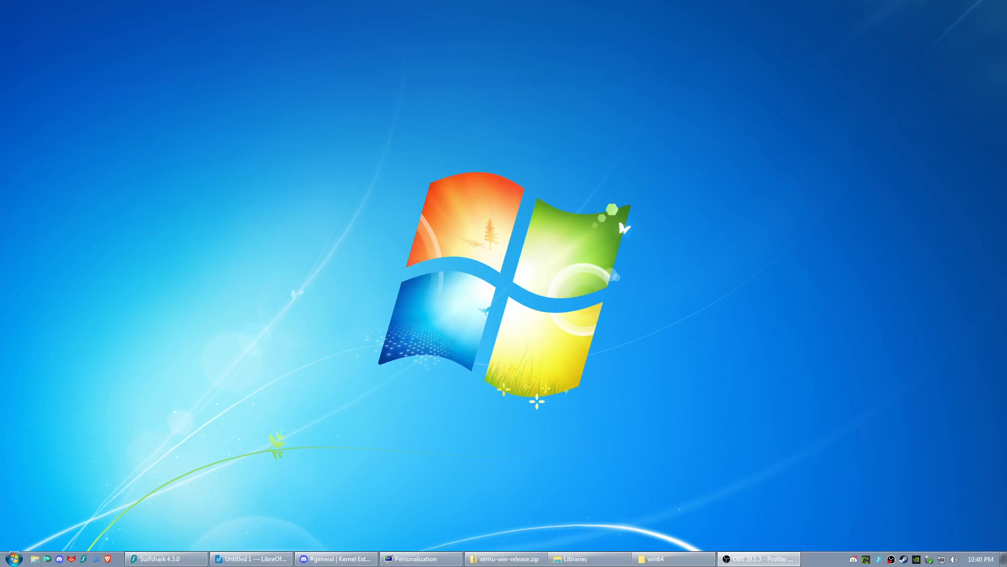
pyautogui.moveTo(747, 489)
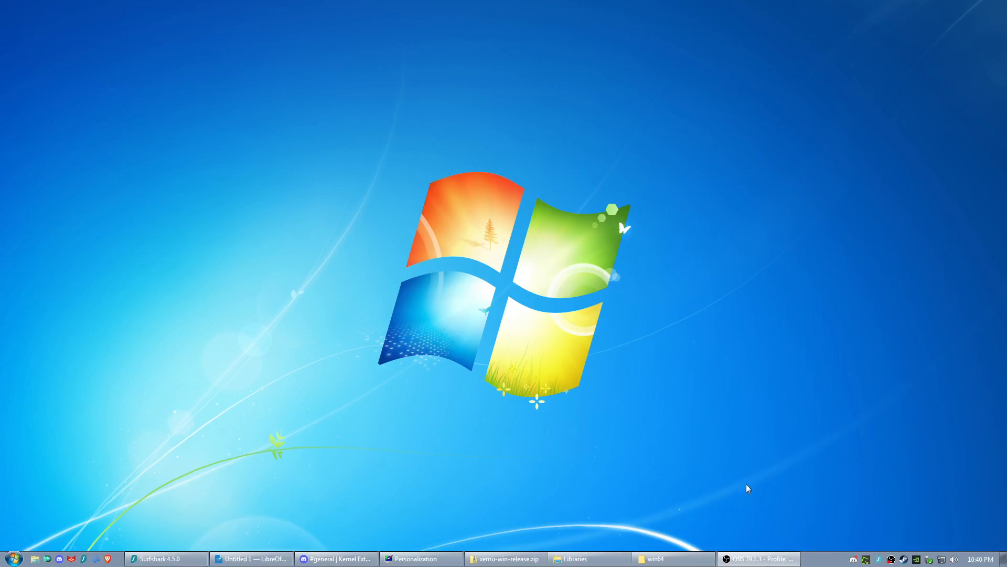
# - Restore the win64 Explorer window with cs2.exe's Properties on the VxKex tab
pyautogui.click(672, 558)
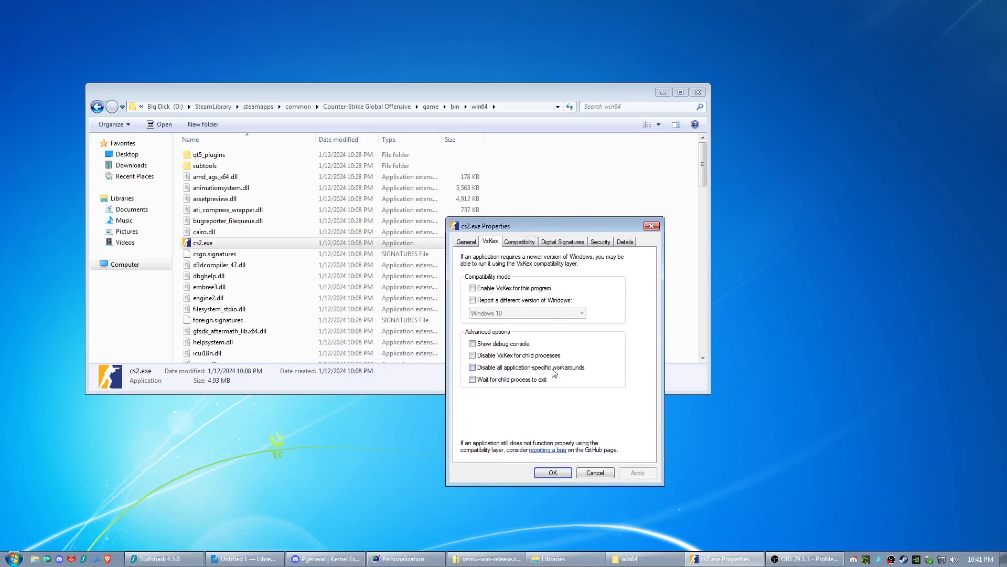
# - Tick 'Report a different version of Windows' with Windows 10 for cs2.exe and close Properties
pyautogui.click(472, 300)
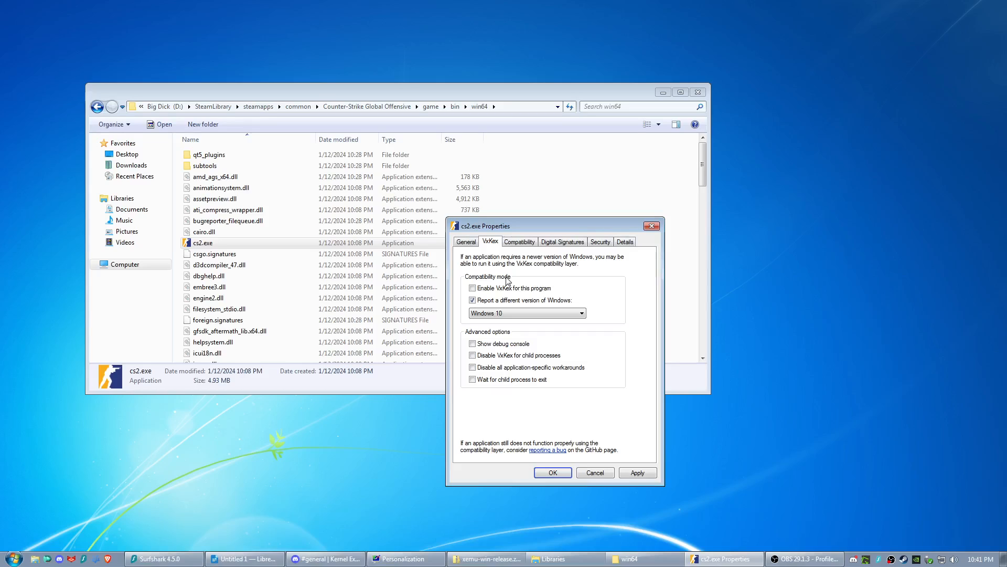
pyautogui.moveTo(690, 381)
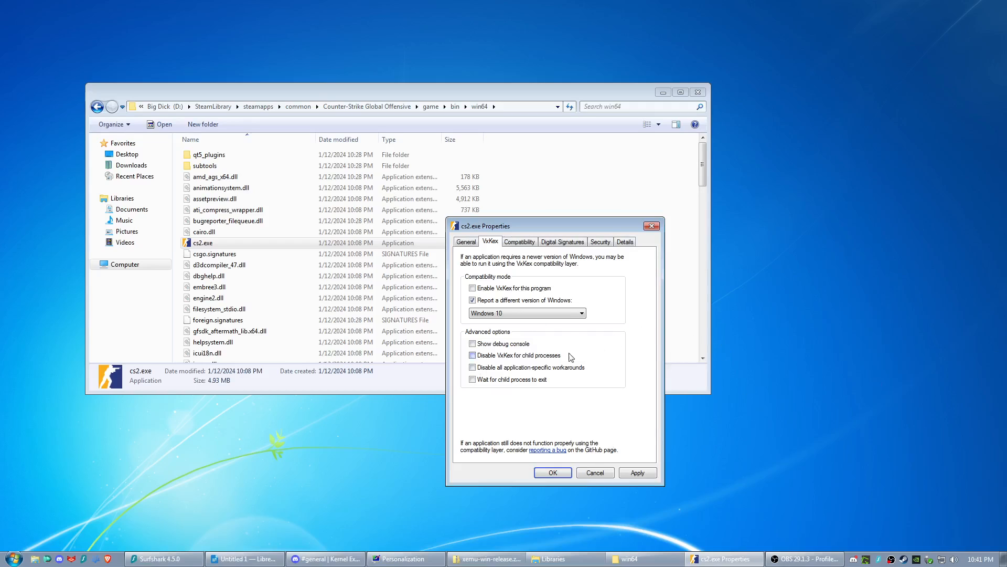
pyautogui.moveTo(351, 466)
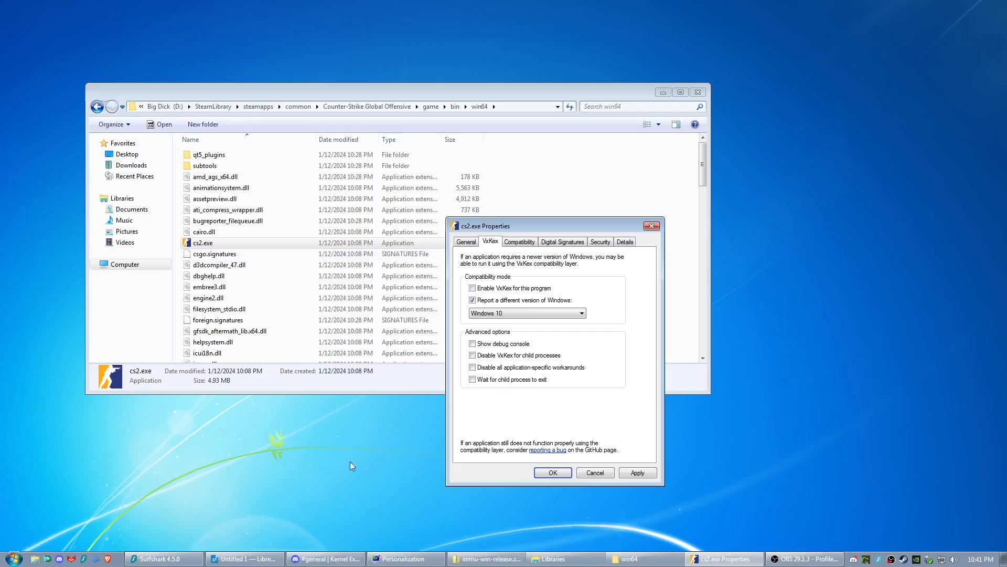
pyautogui.click(551, 472)
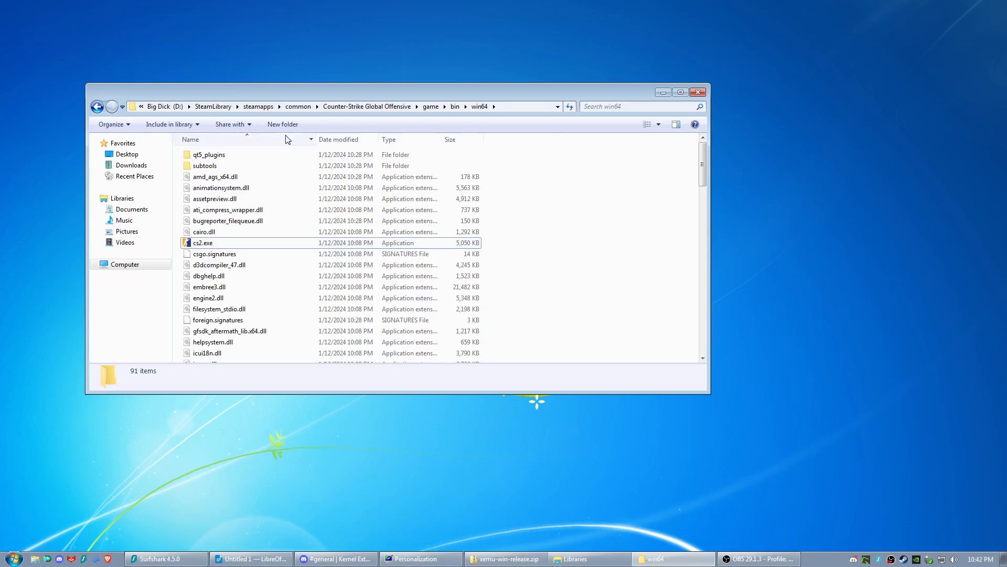
pyautogui.moveTo(646, 55)
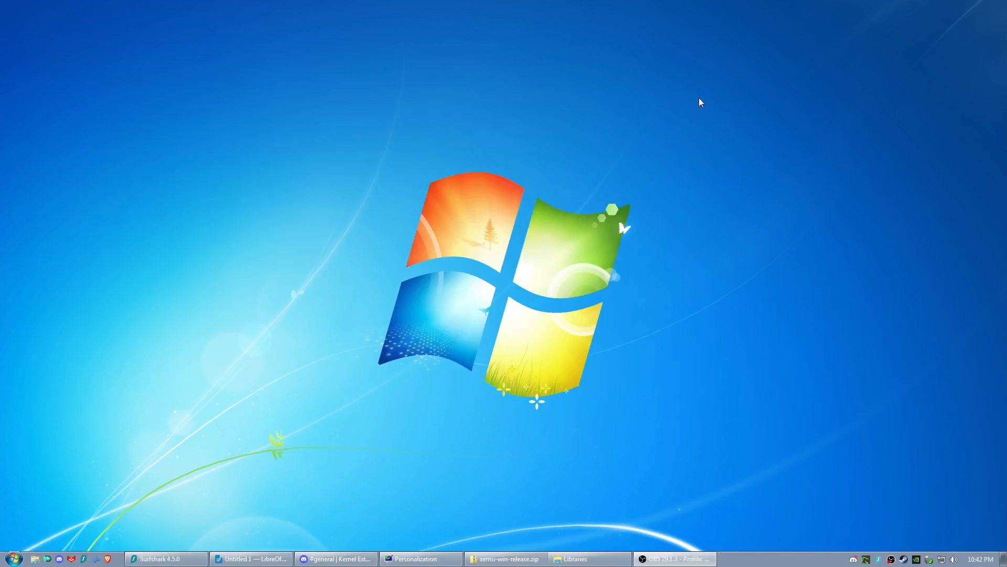
pyautogui.moveTo(591, 270)
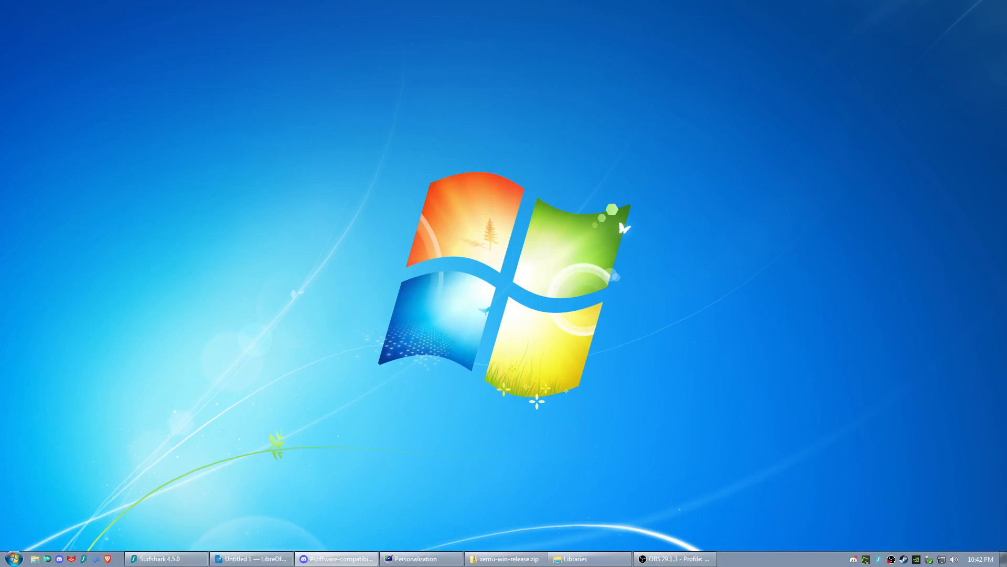
# - Bring Discord's software-compatibility channel back on screen from the taskbar
pyautogui.click(336, 558)
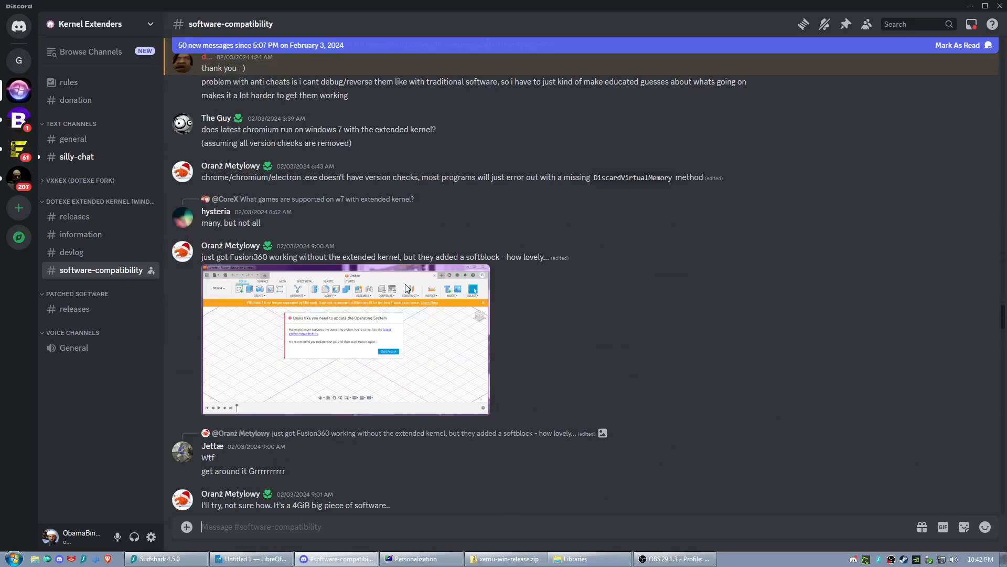
pyautogui.moveTo(258, 257)
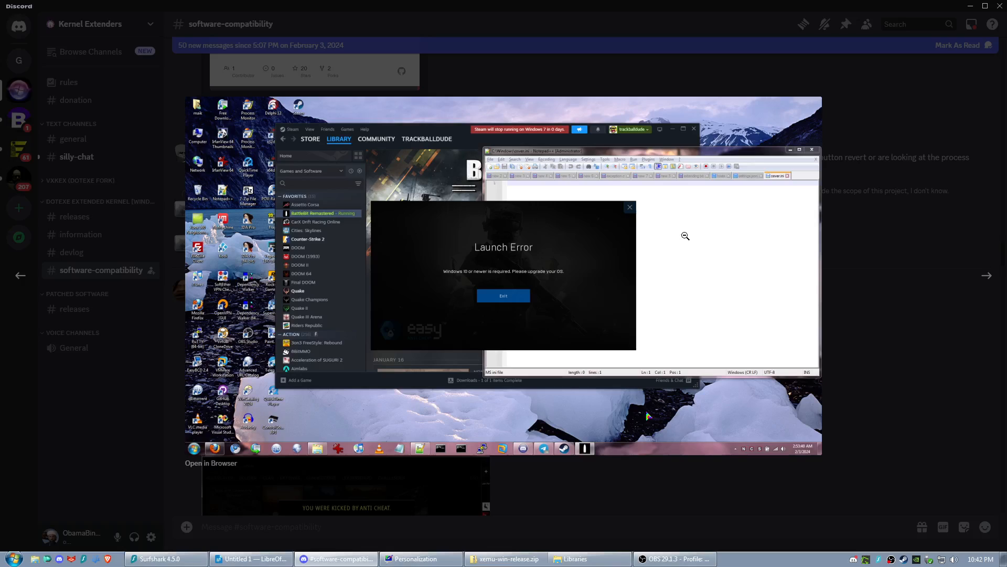
pyautogui.moveTo(834, 339)
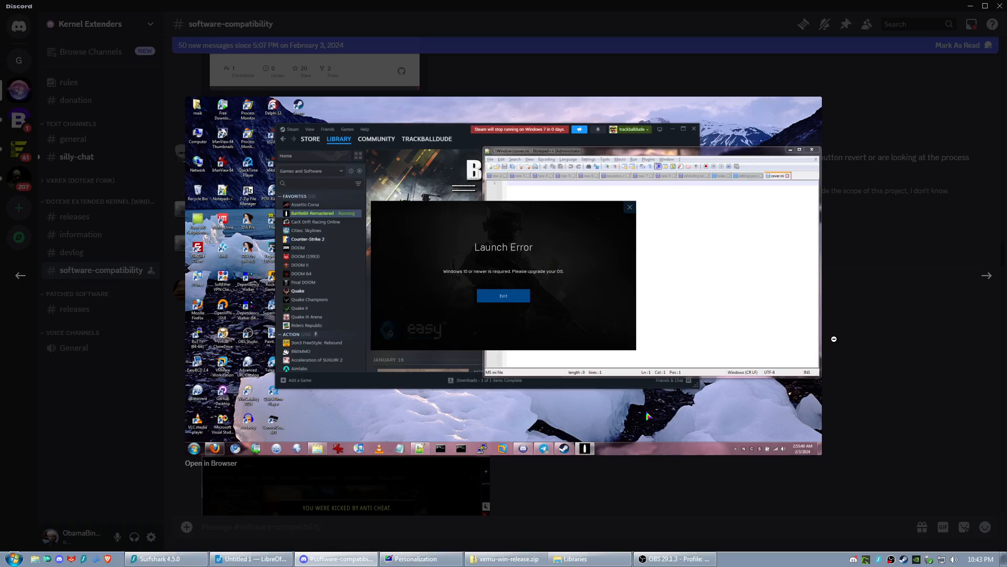
pyautogui.moveTo(604, 457)
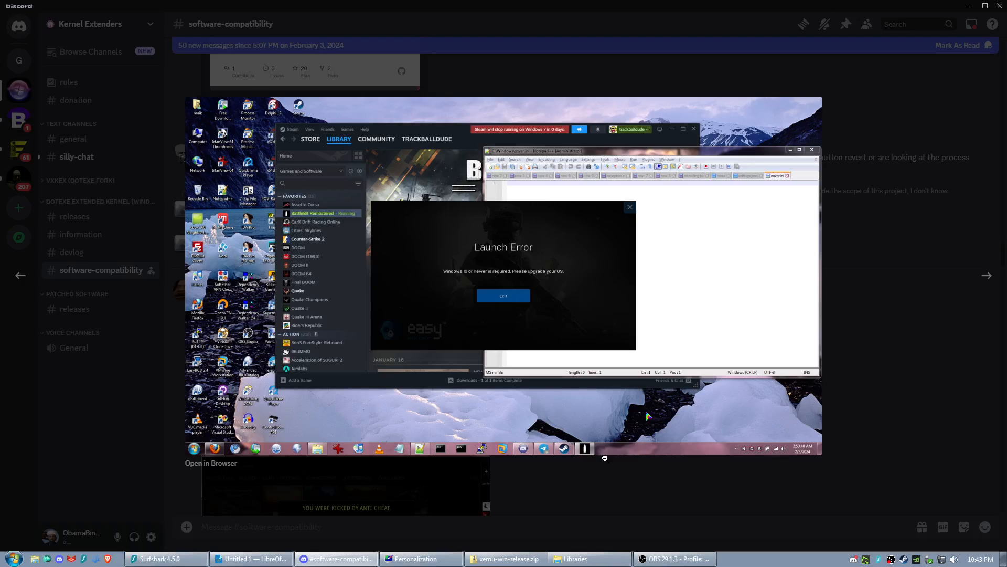
# - Close the enlarged Launch Error screenshot and scroll through the anticheat discussion
pyautogui.click(418, 559)
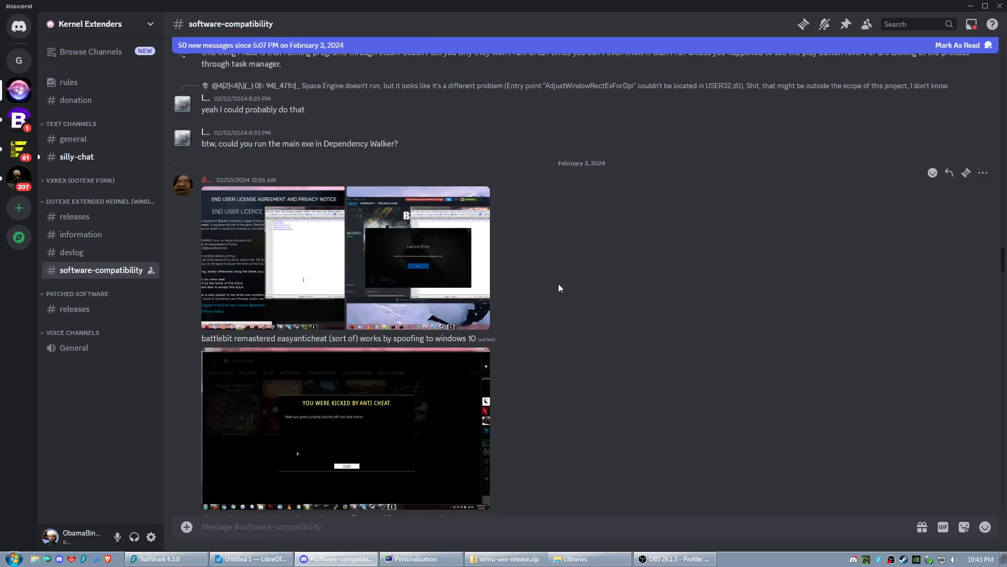
pyautogui.scroll(-3)
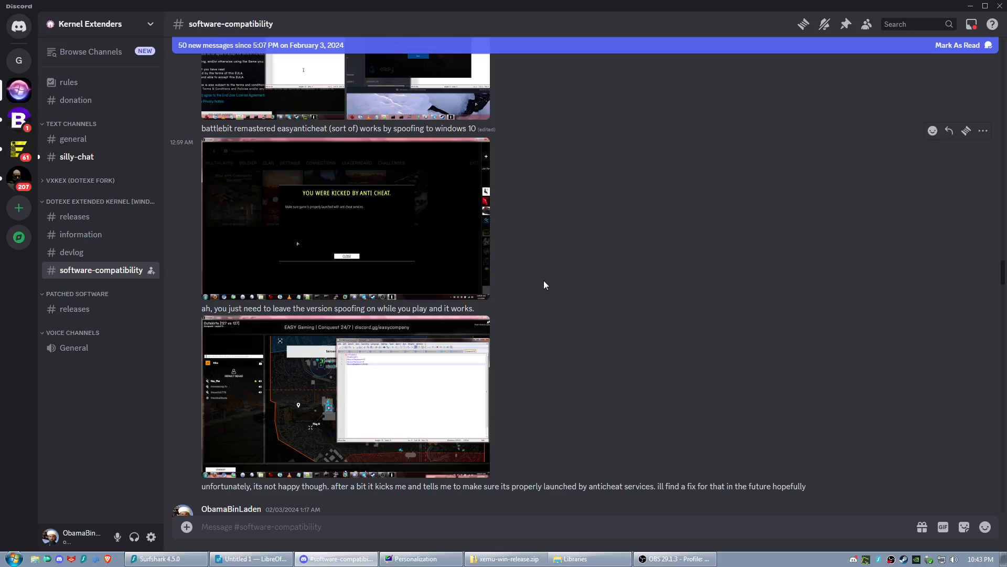
pyautogui.scroll(-3)
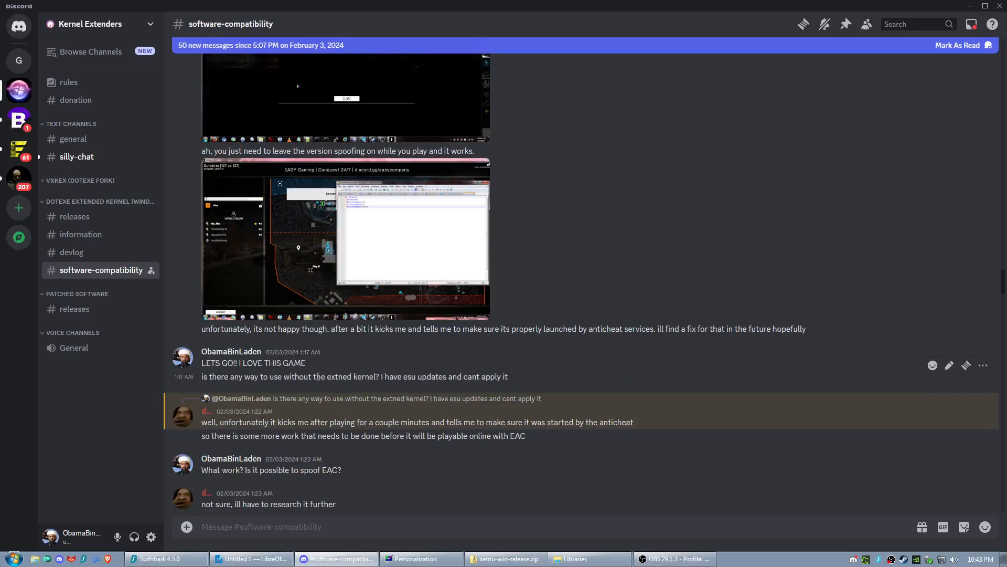
pyautogui.scroll(-3)
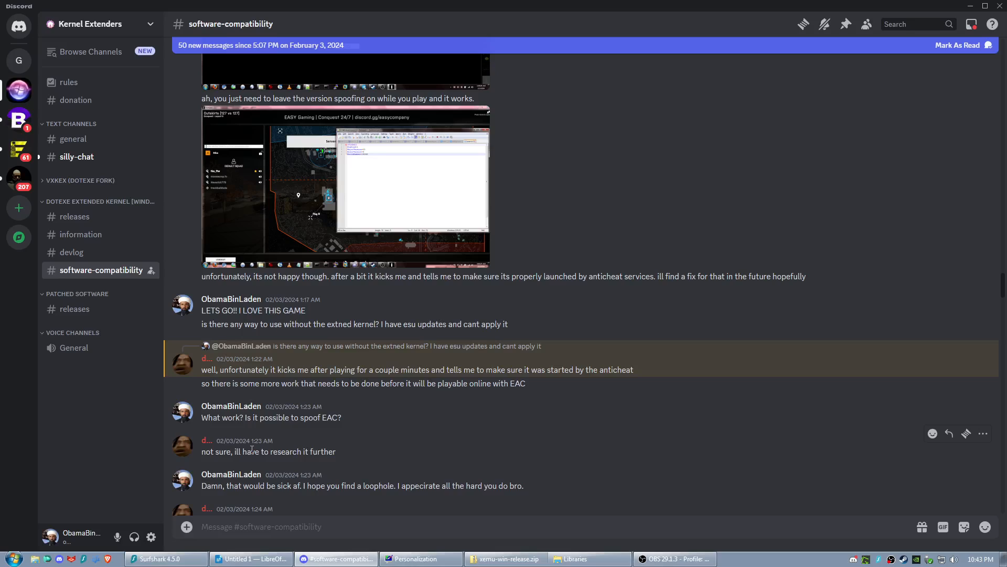
pyautogui.scroll(-3)
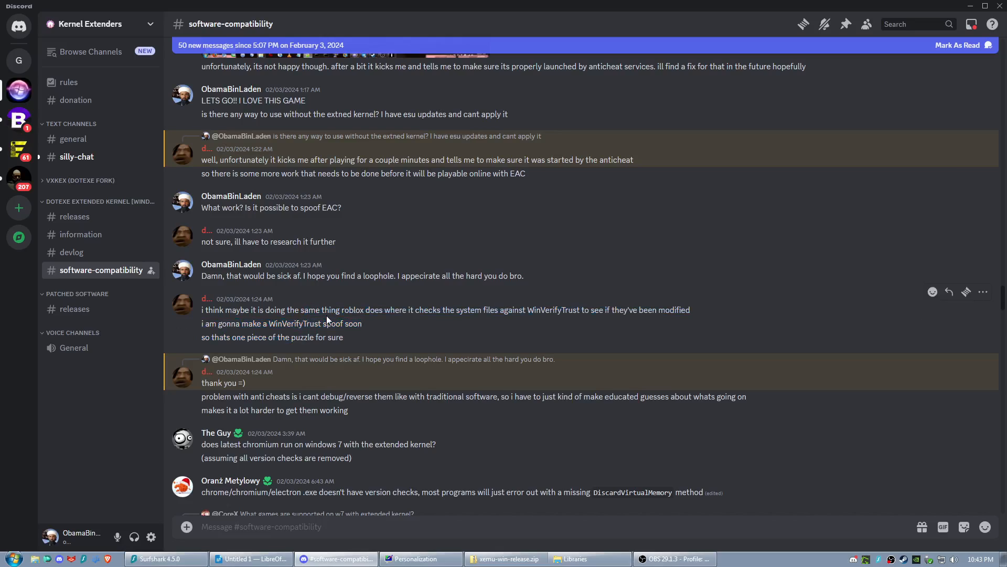
pyautogui.moveTo(537, 249)
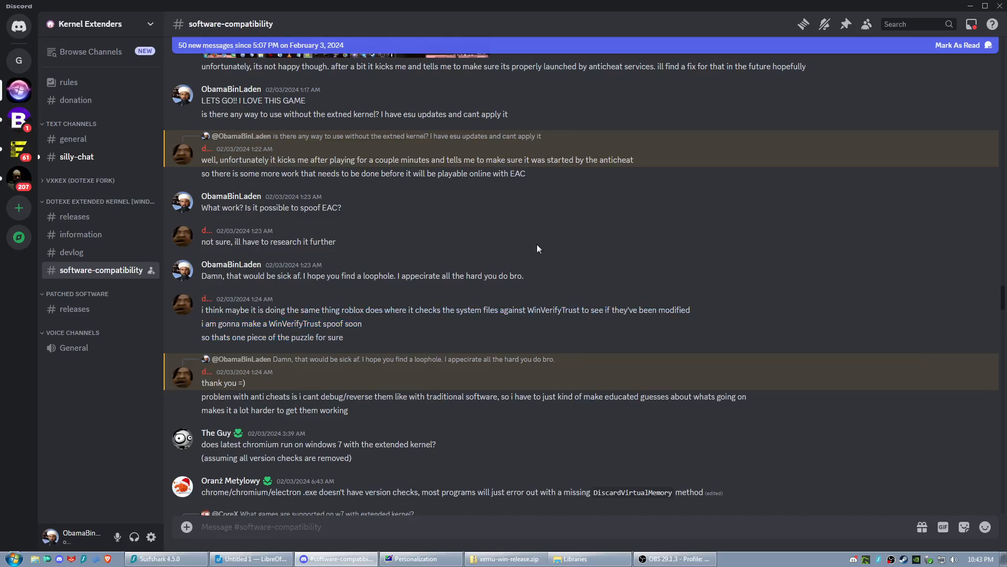
pyautogui.moveTo(490, 298)
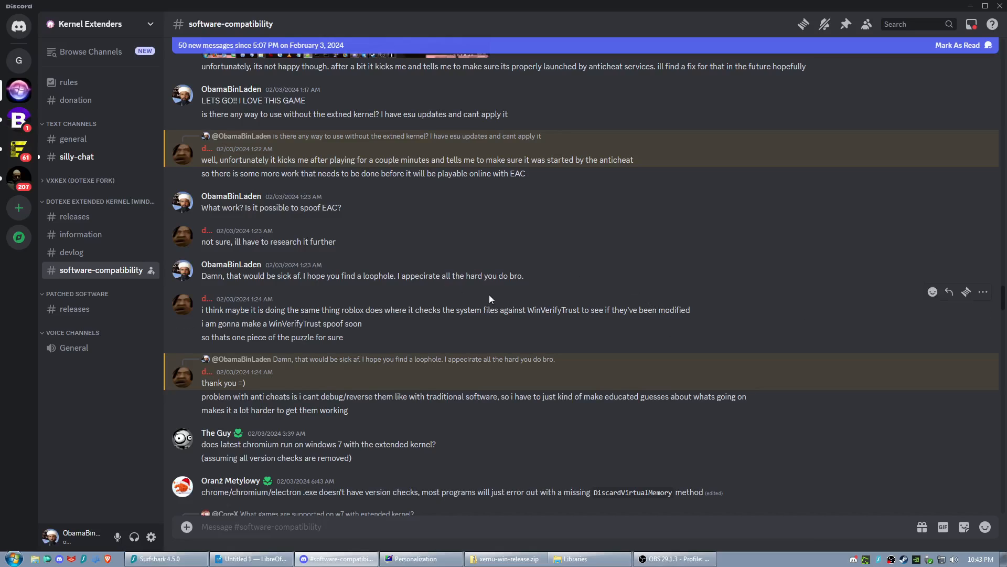
pyautogui.moveTo(406, 343)
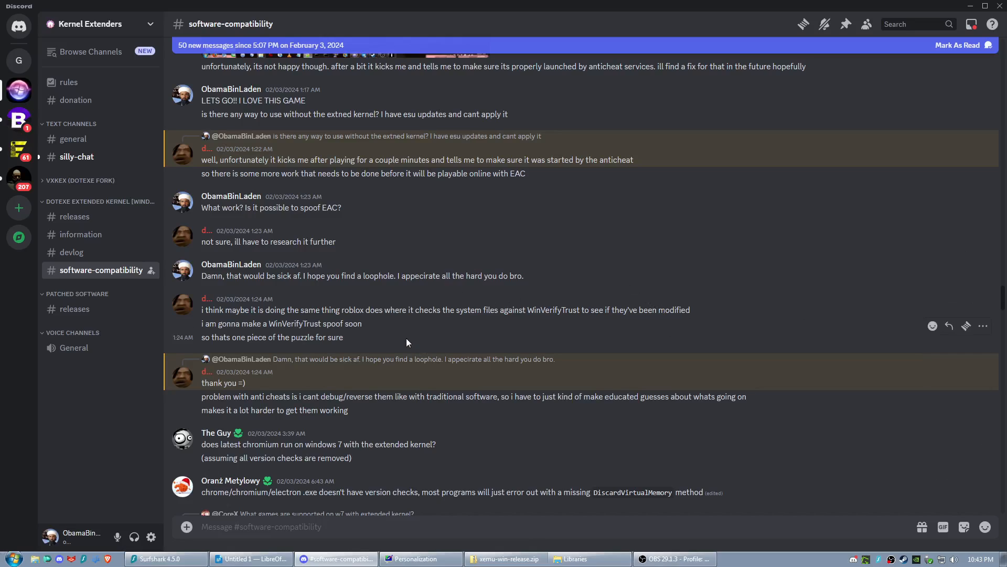
# - Select the WinVerifyTrust spoof message and make the Discord window fill the screen
pyautogui.moveTo(201, 310); pyautogui.dragTo(343, 323)
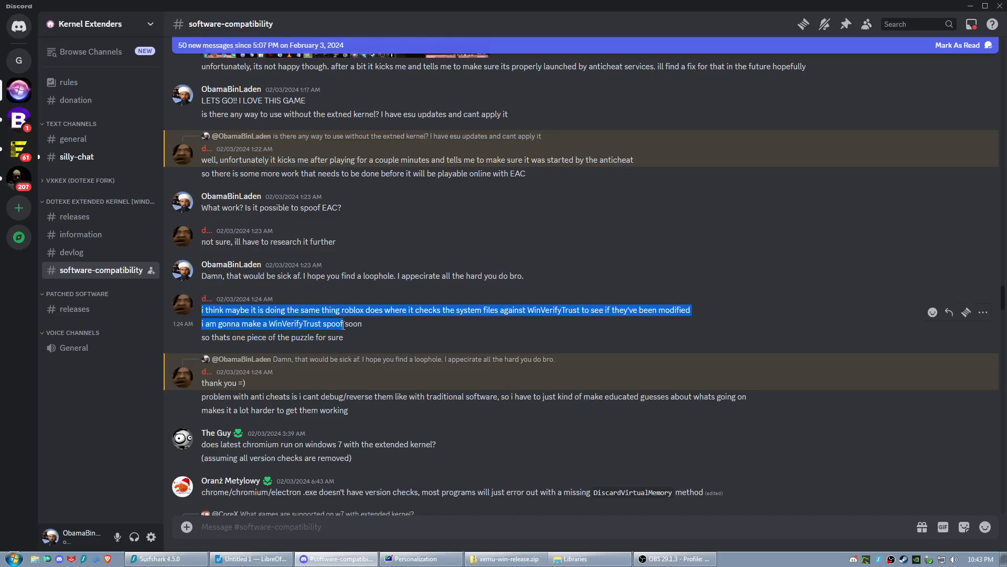
pyautogui.click(987, 5)
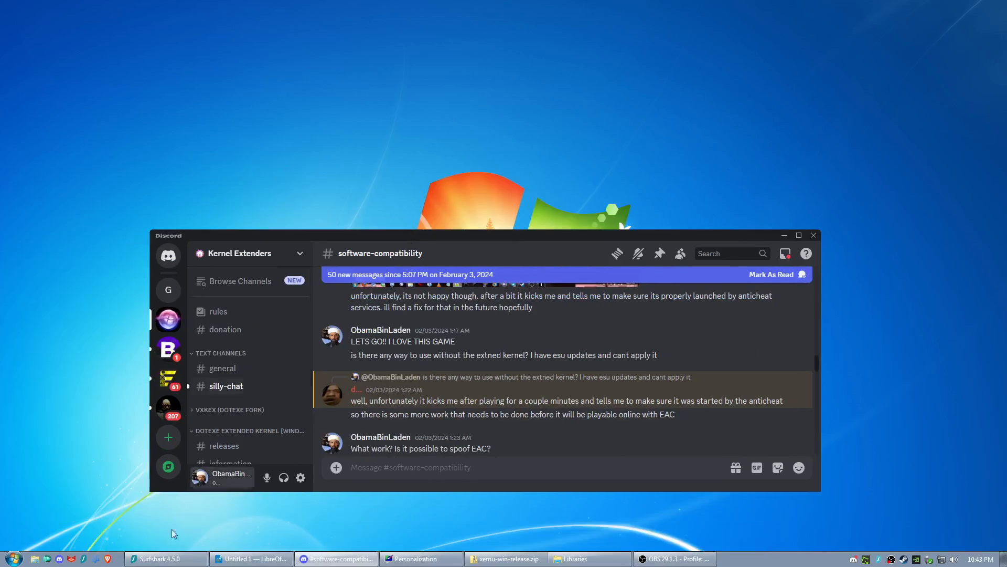
pyautogui.moveTo(100, 281)
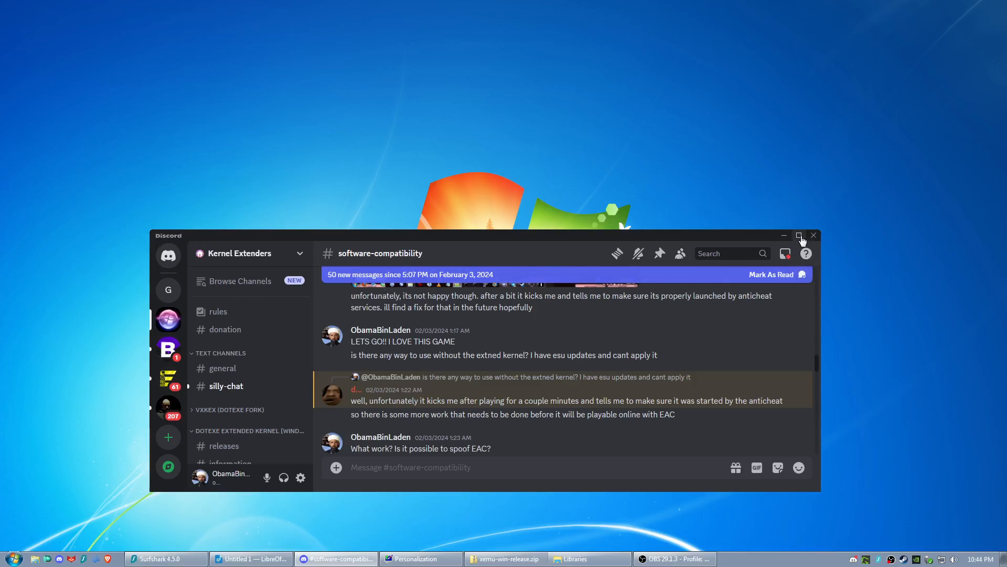
pyautogui.click(799, 235)
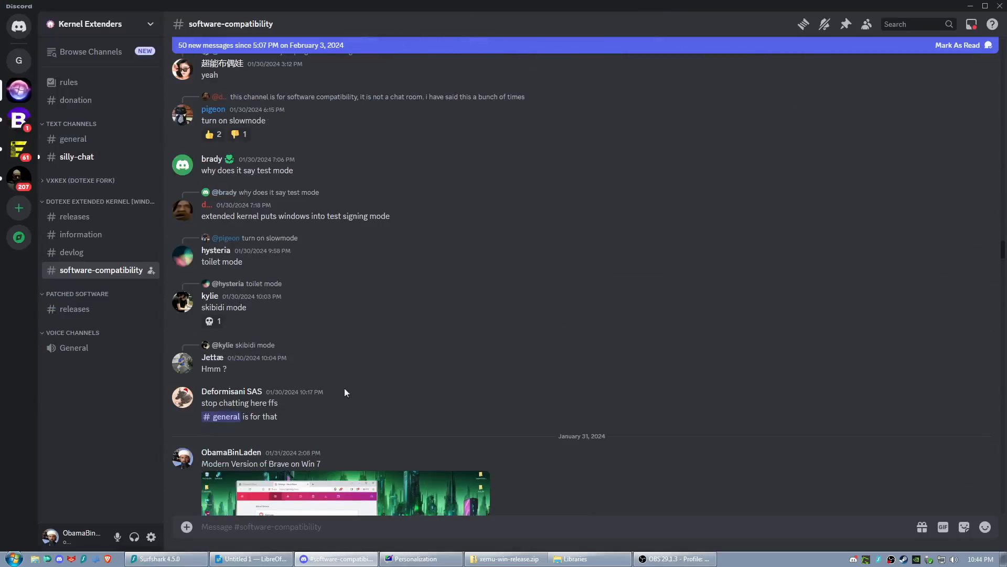
# - Enlarge the posted Rufus 4.4 screenshot in the software-compatibility channel
pyautogui.click(289, 492)
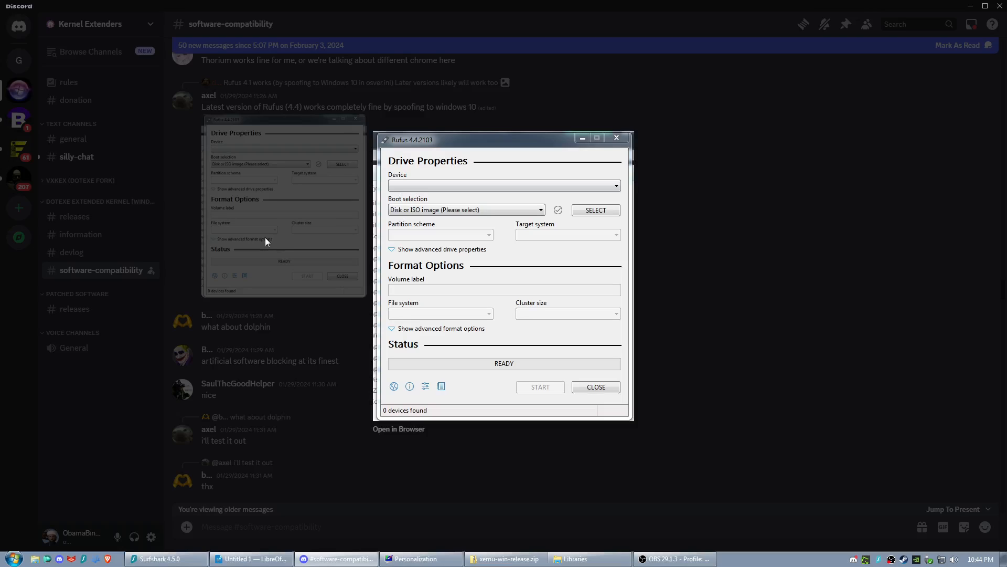
pyautogui.moveTo(428, 199)
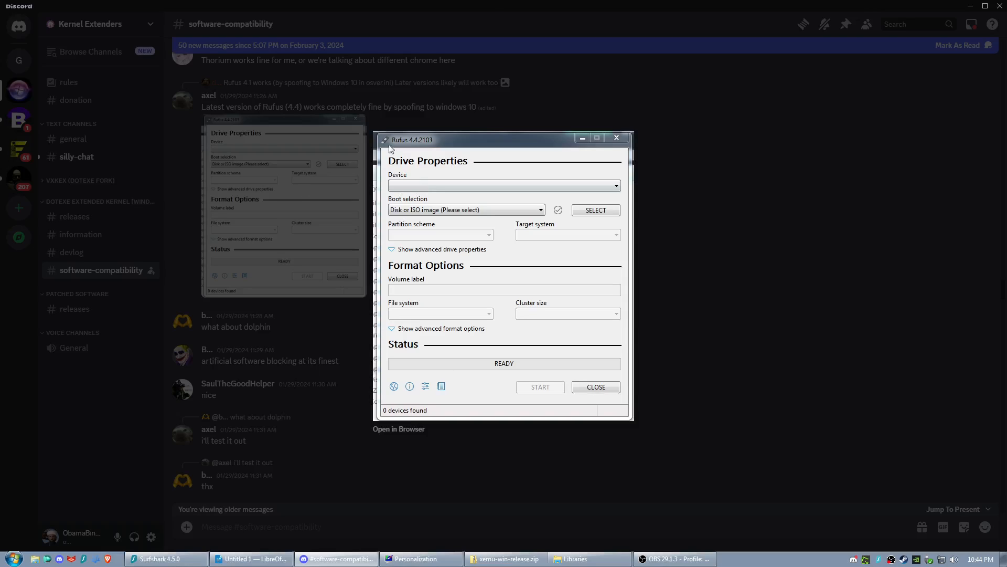
pyautogui.moveTo(457, 186)
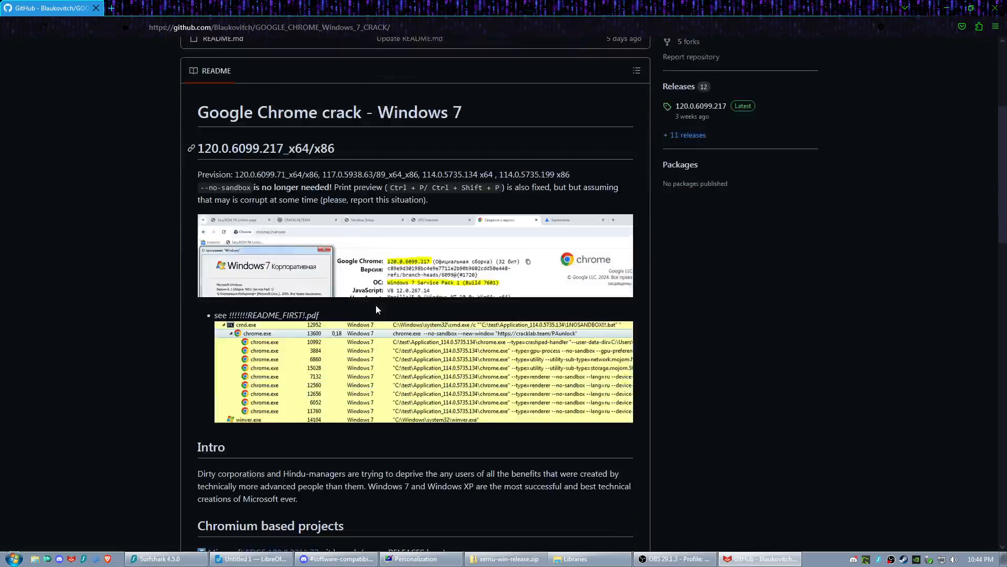
# - Scroll the Blaukovitch Chrome crack repository page, then minimize the browser to reveal Discord
pyautogui.scroll(-3)
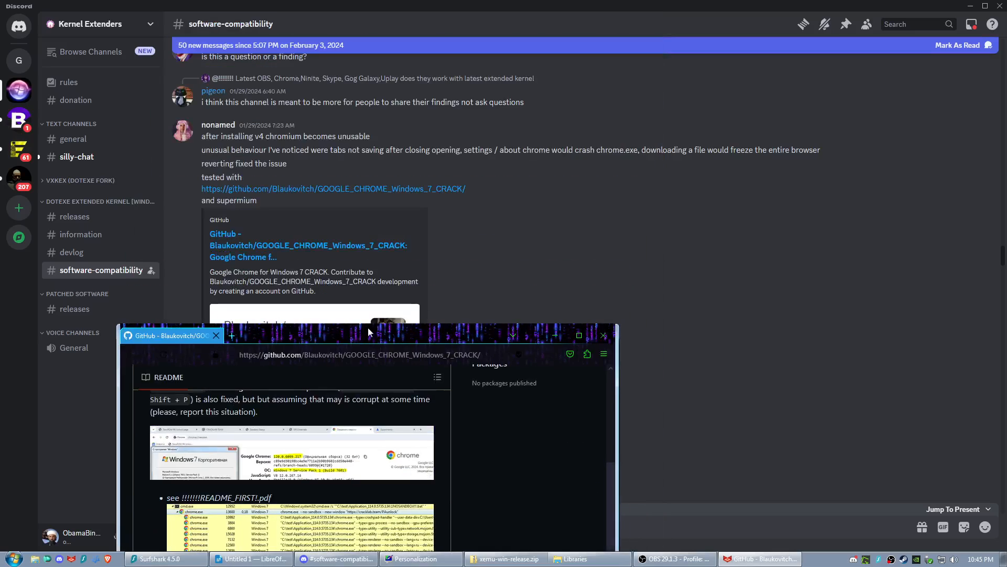
pyautogui.click(601, 335)
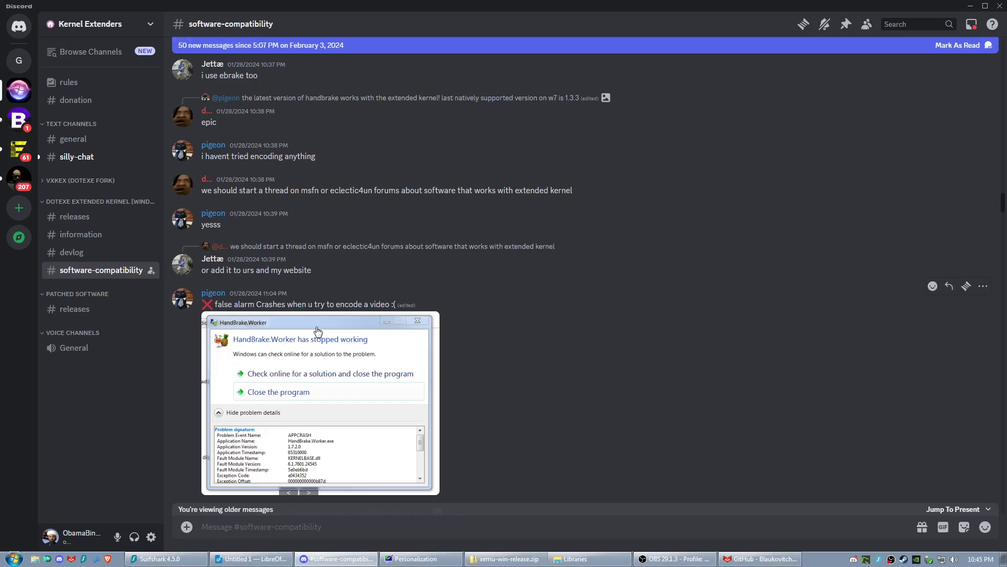
pyautogui.moveTo(470, 351)
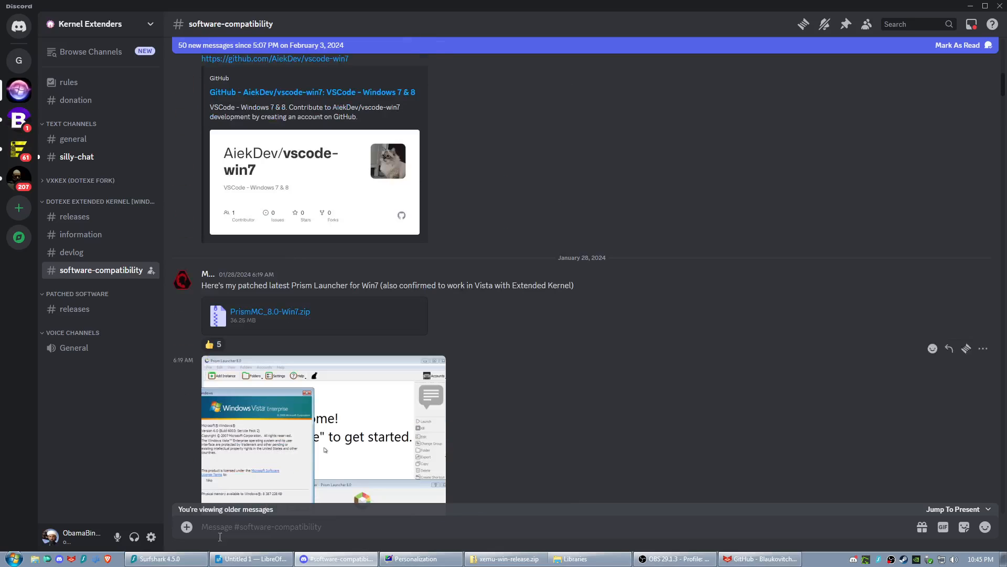
pyautogui.moveTo(603, 436)
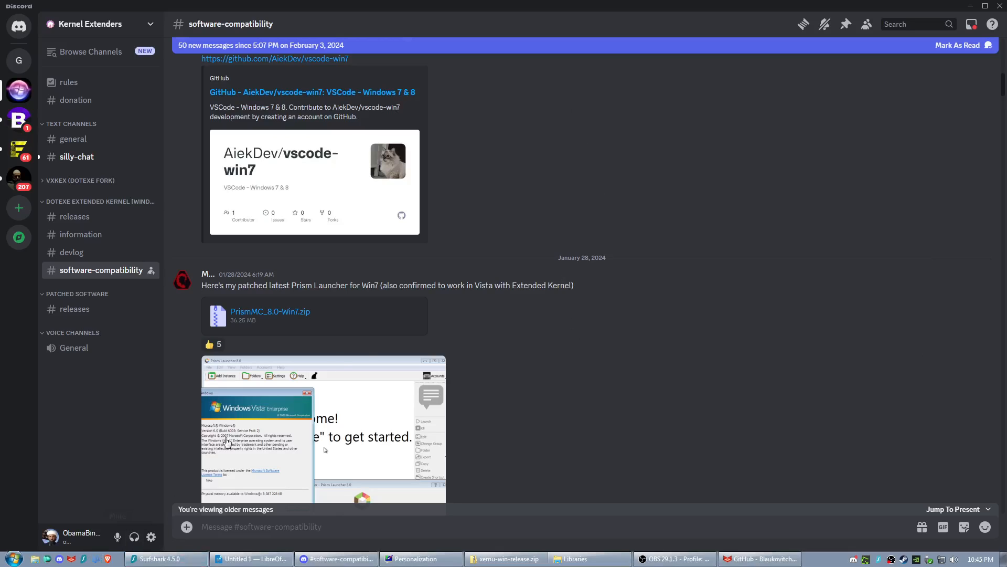
pyautogui.click(803, 559)
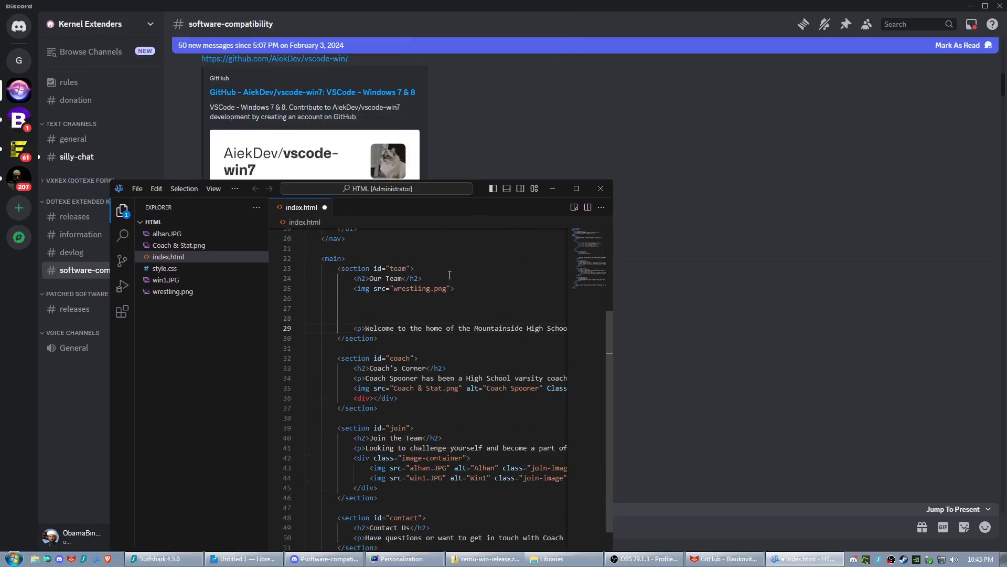
pyautogui.scroll(-3)
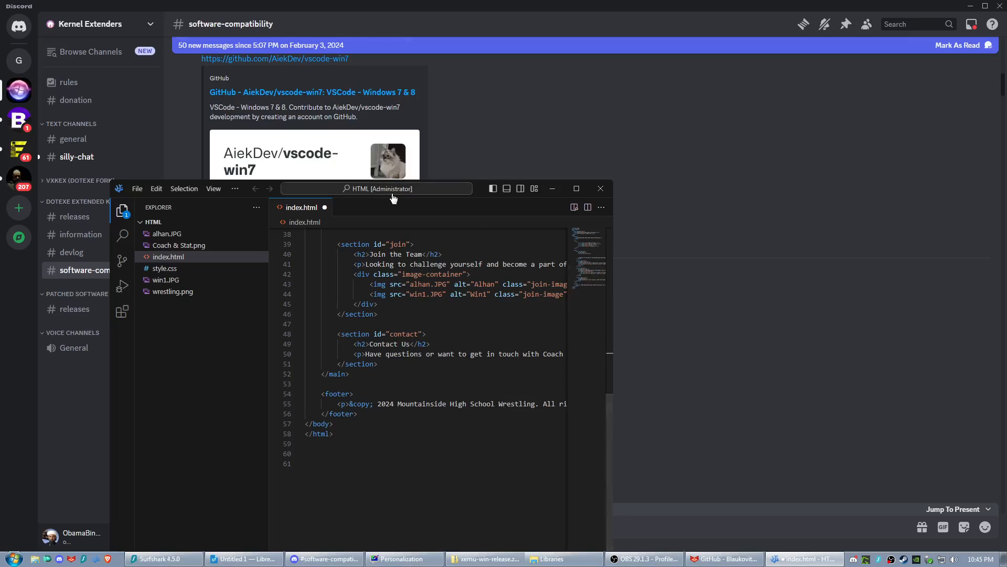
pyautogui.moveTo(438, 321)
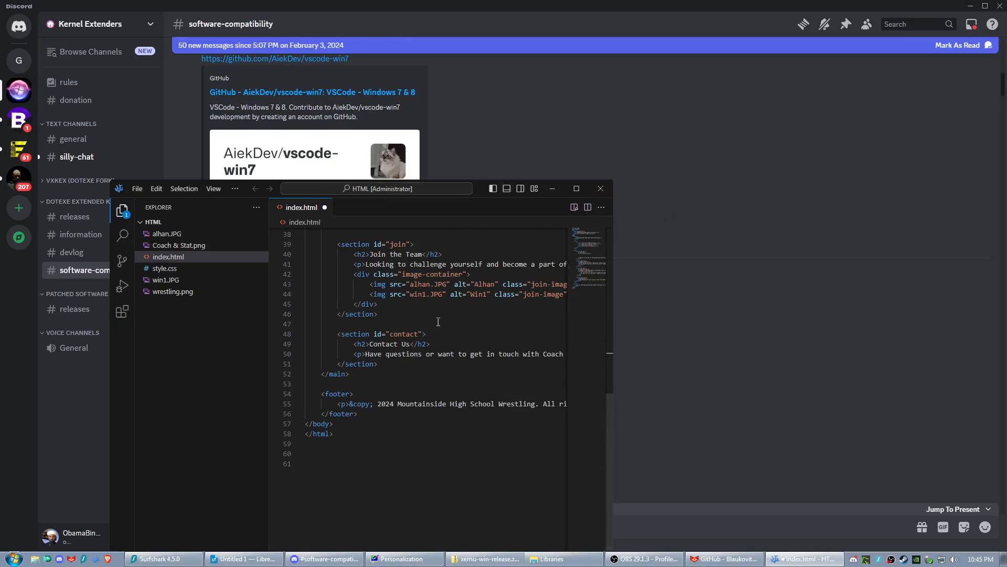
pyautogui.click(600, 189)
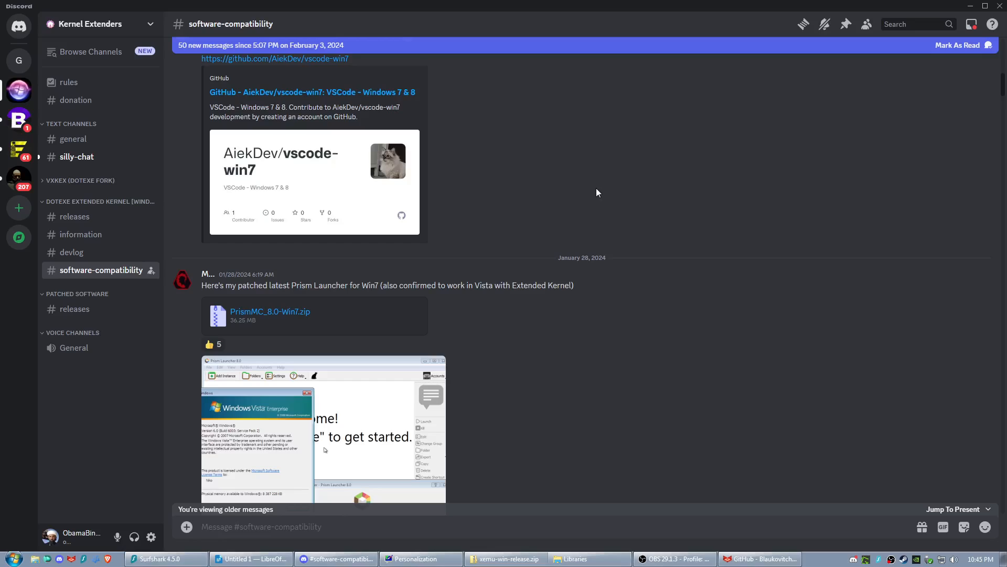
pyautogui.moveTo(564, 174)
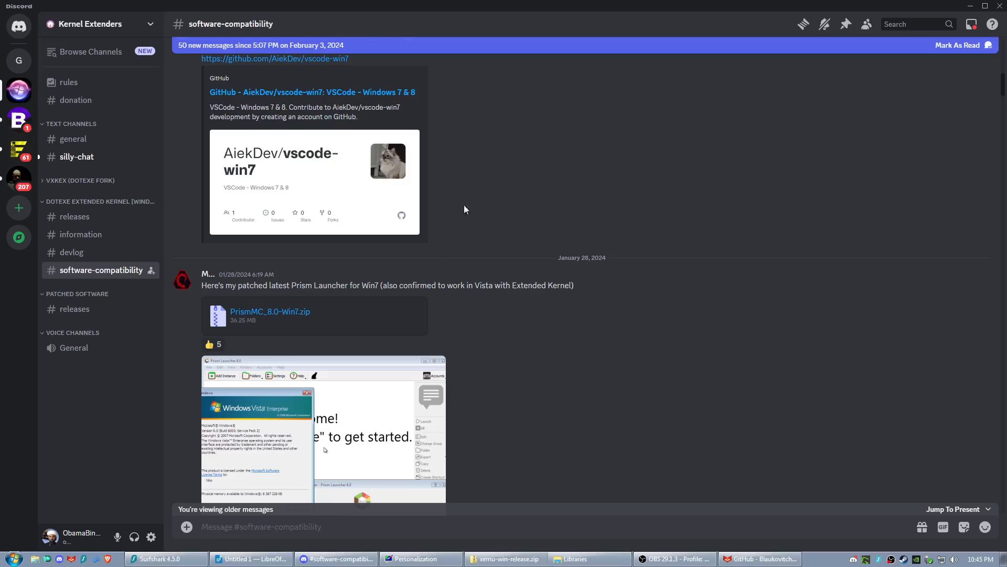
pyautogui.scroll(-3)
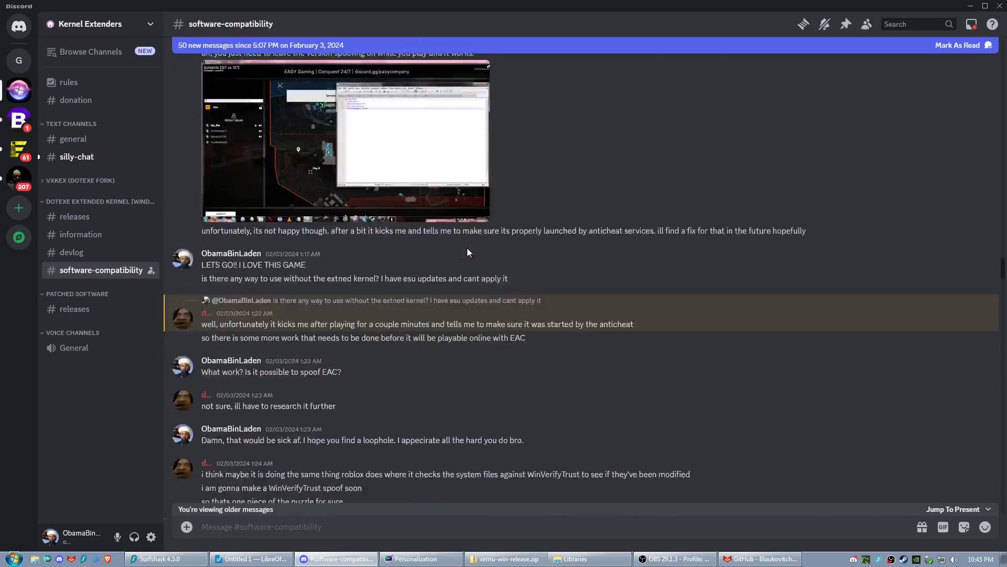
# - Scroll the repository README to its Intro and Chromium-based projects sections
pyautogui.scroll(-3)
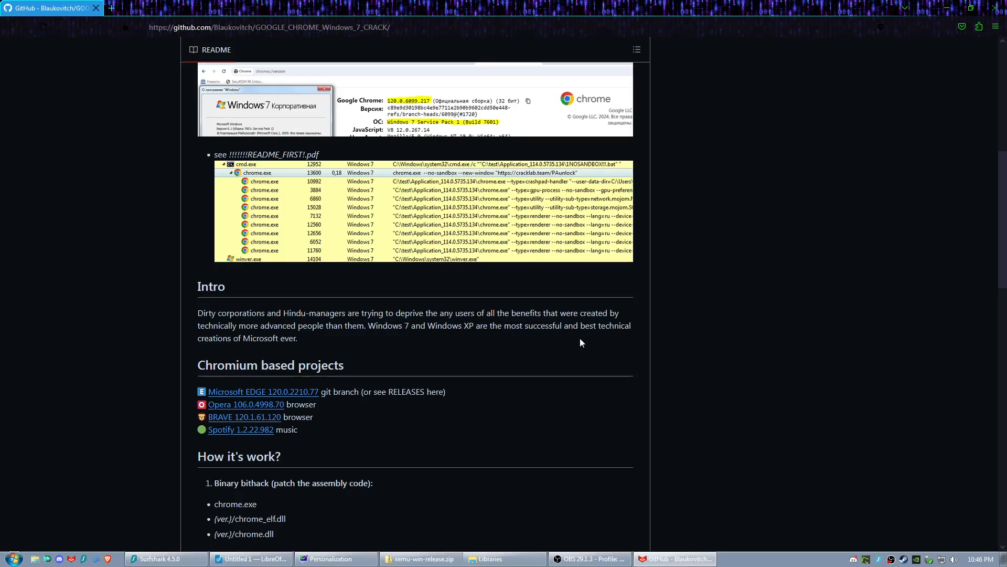
pyautogui.moveTo(345, 355)
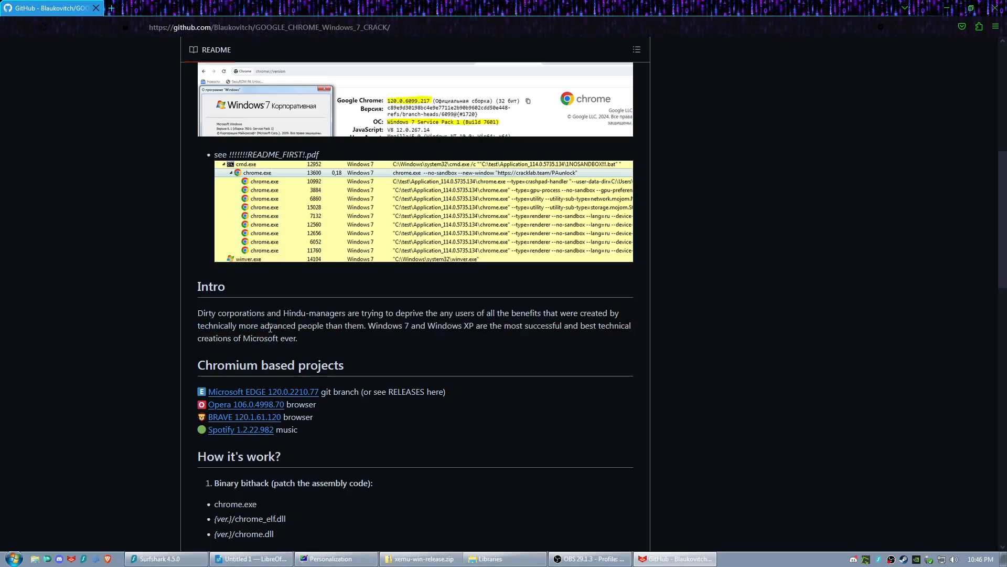
pyautogui.moveTo(236, 329)
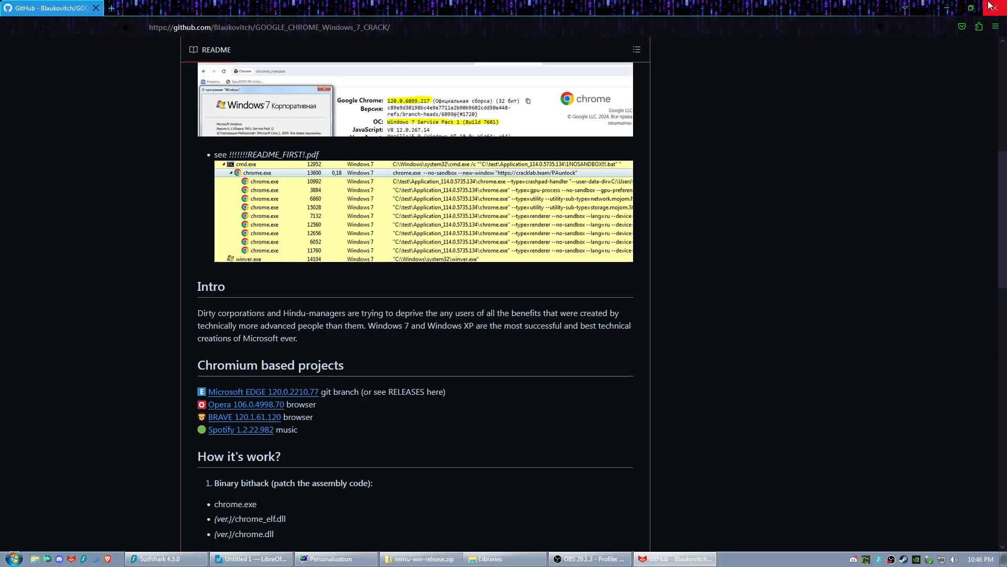
# - Close the GitHub browser window and bring up the Start menu on the desktop
pyautogui.click(999, 7)
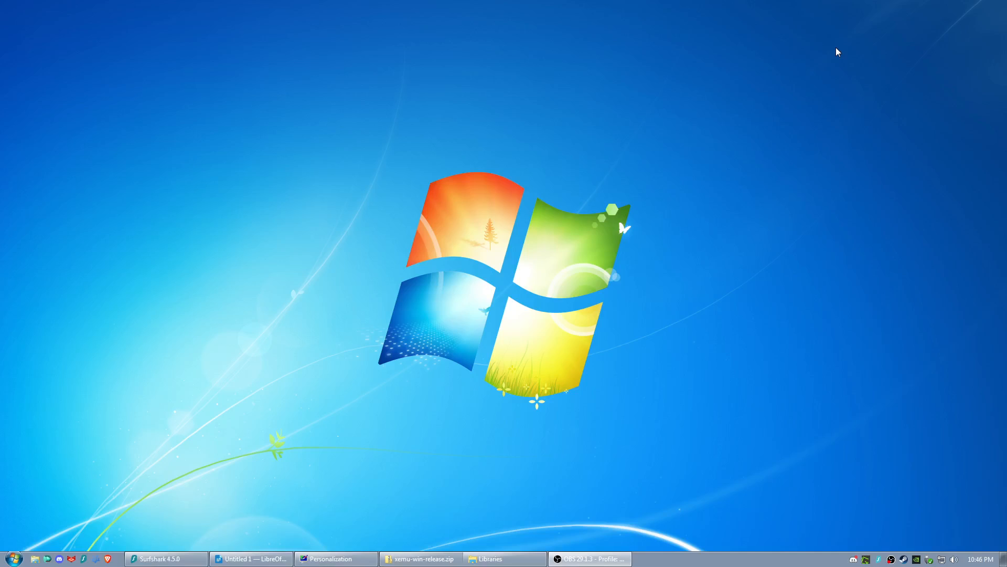
pyautogui.moveTo(518, 314)
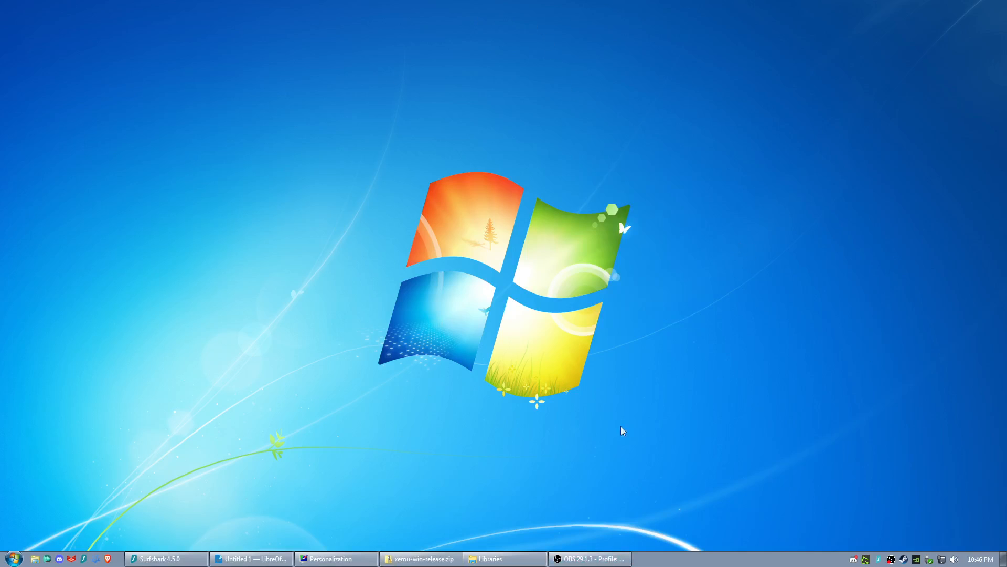
pyautogui.click(12, 557)
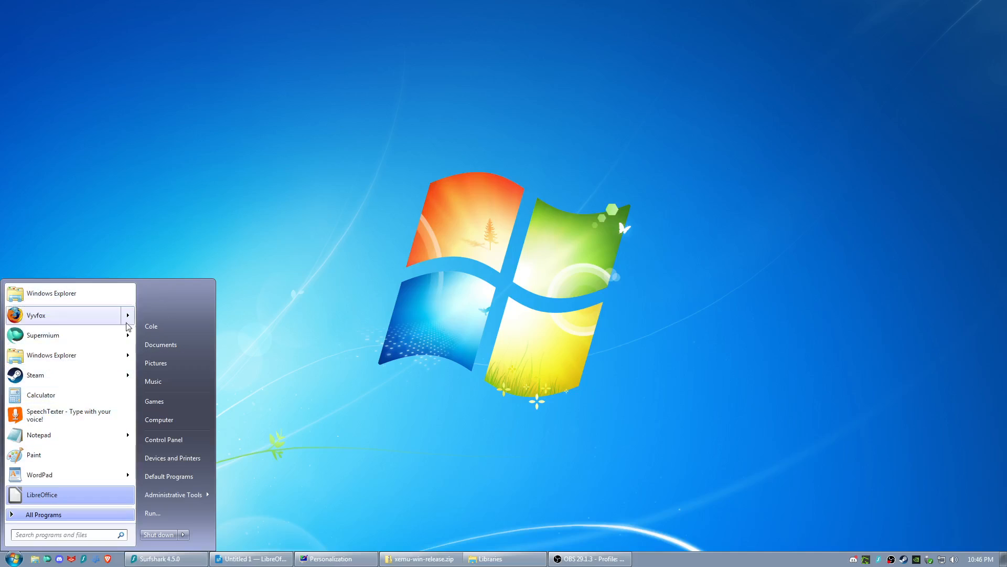
pyautogui.moveTo(100, 437)
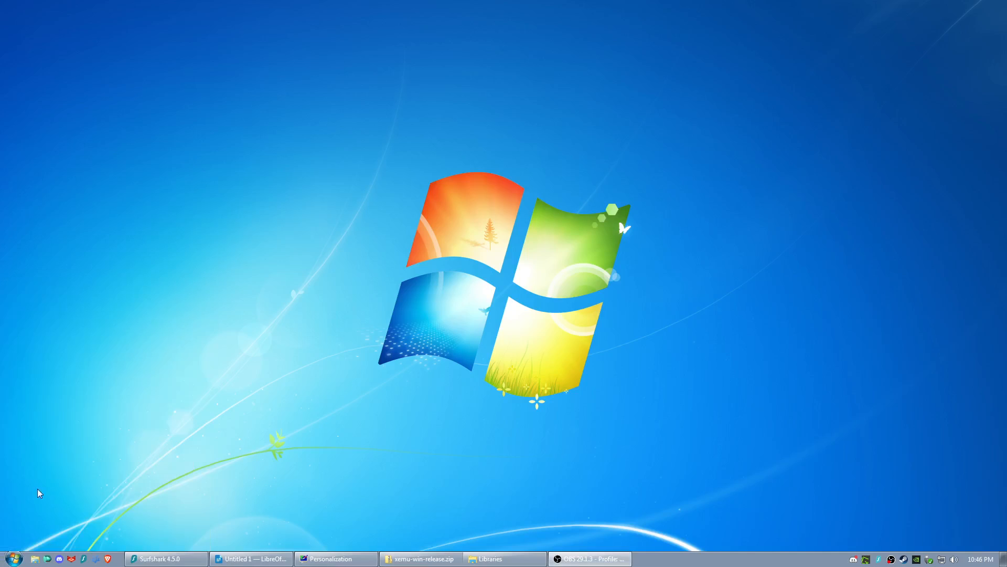
pyautogui.moveTo(306, 269)
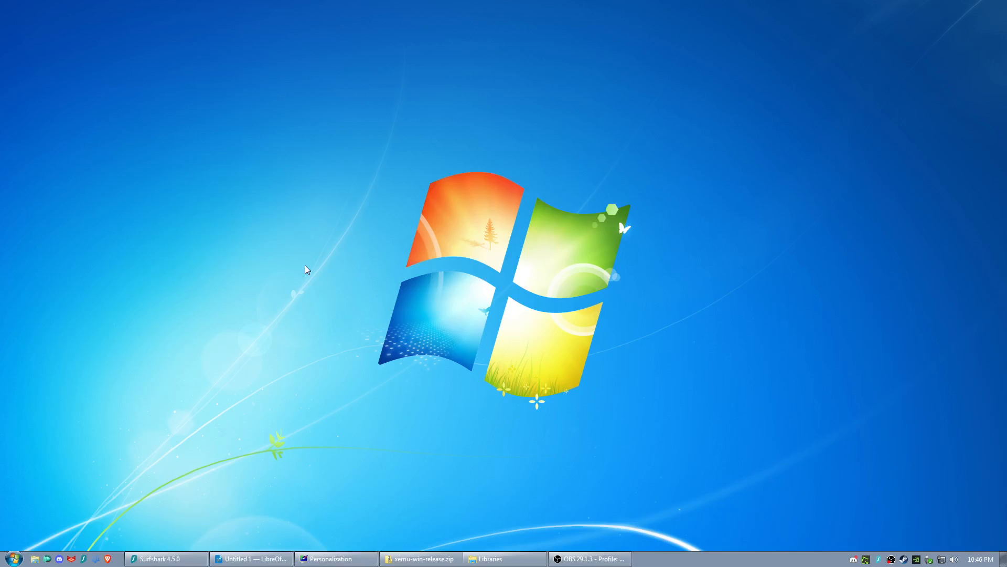
pyautogui.moveTo(455, 157)
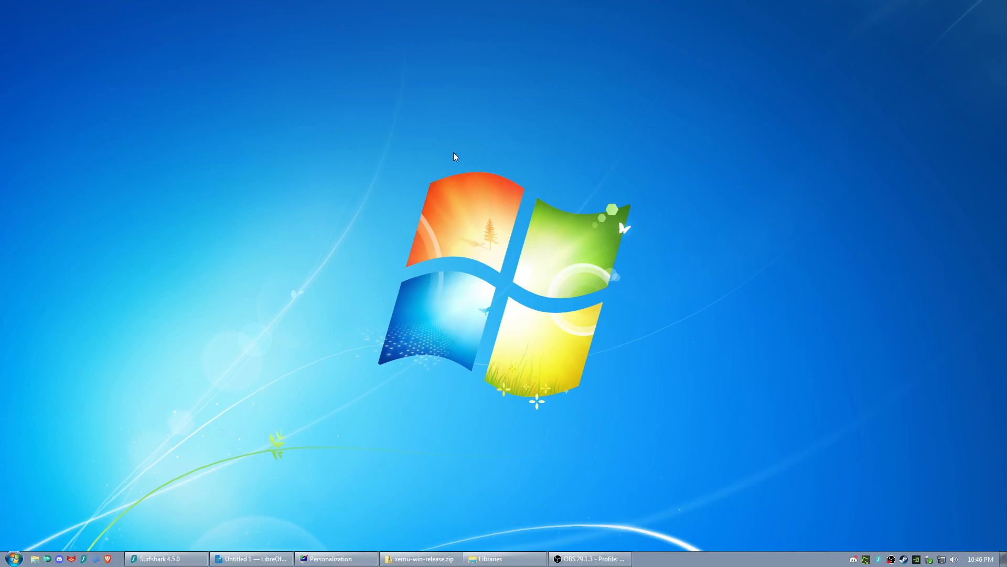
pyautogui.moveTo(657, 291)
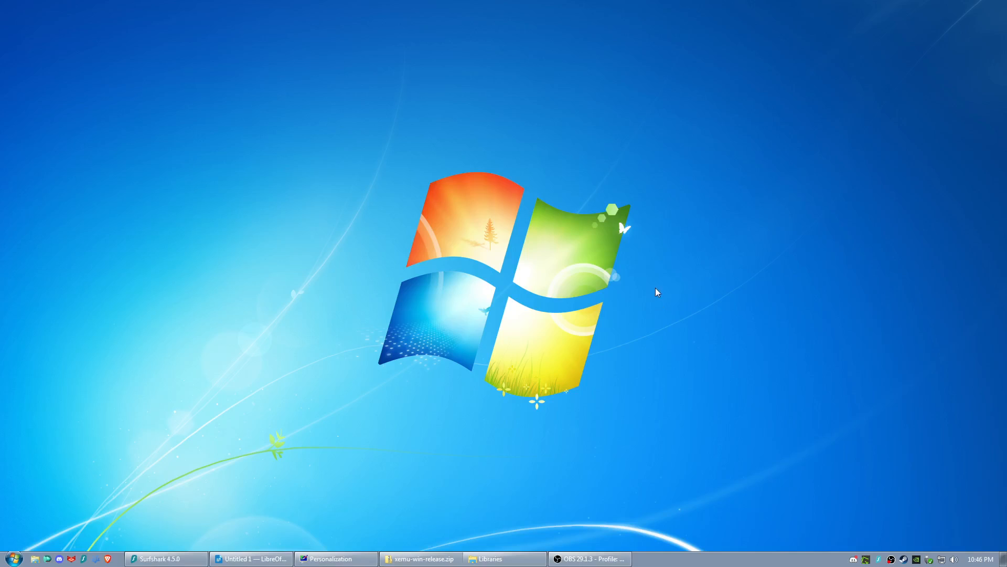
pyautogui.moveTo(141, 498)
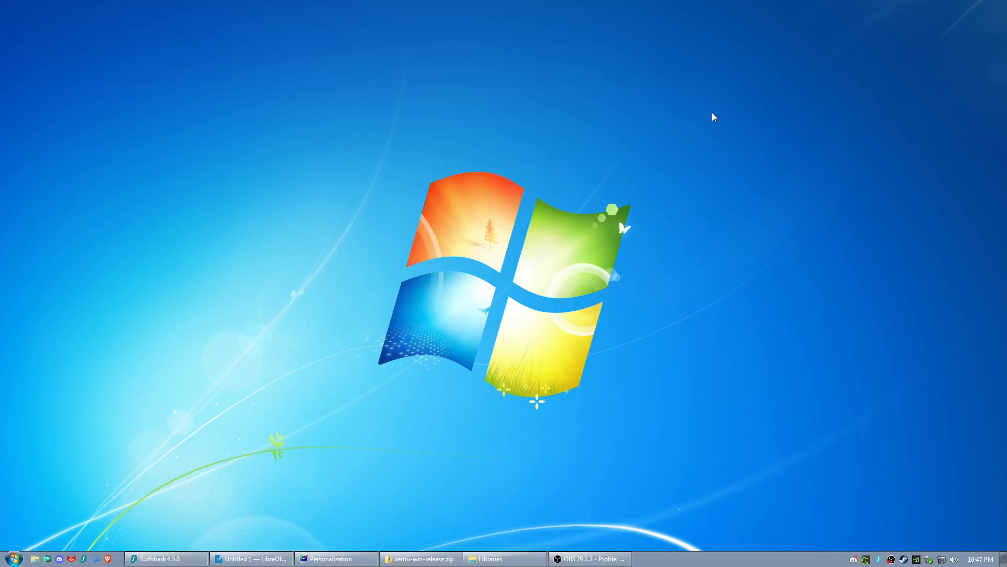
pyautogui.moveTo(674, 139)
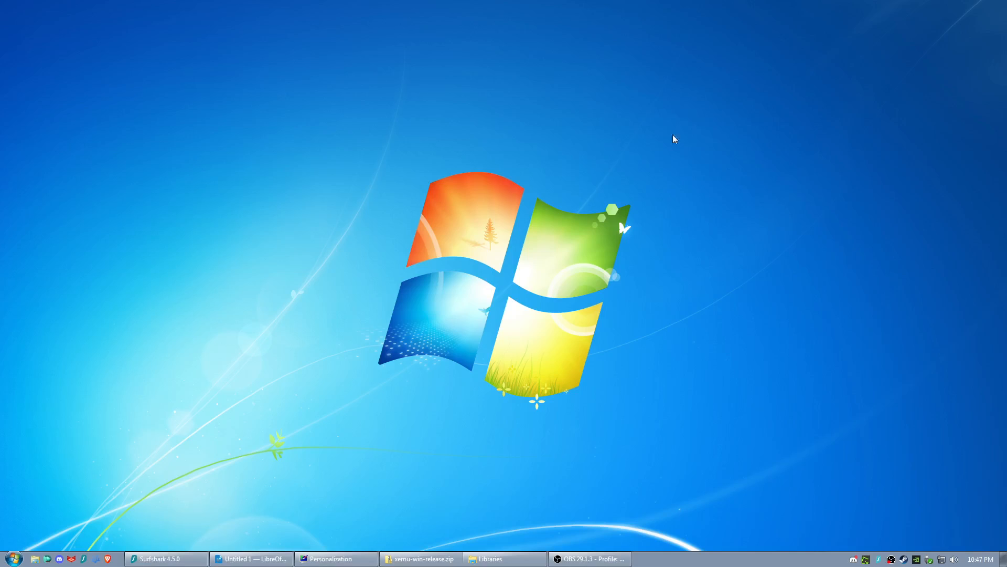
pyautogui.moveTo(775, 492)
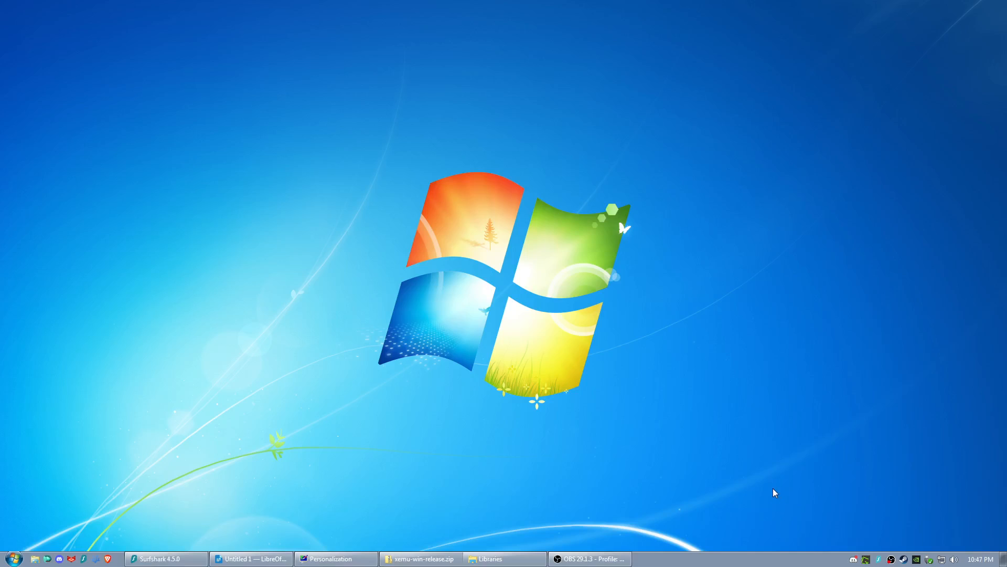
pyautogui.moveTo(704, 247)
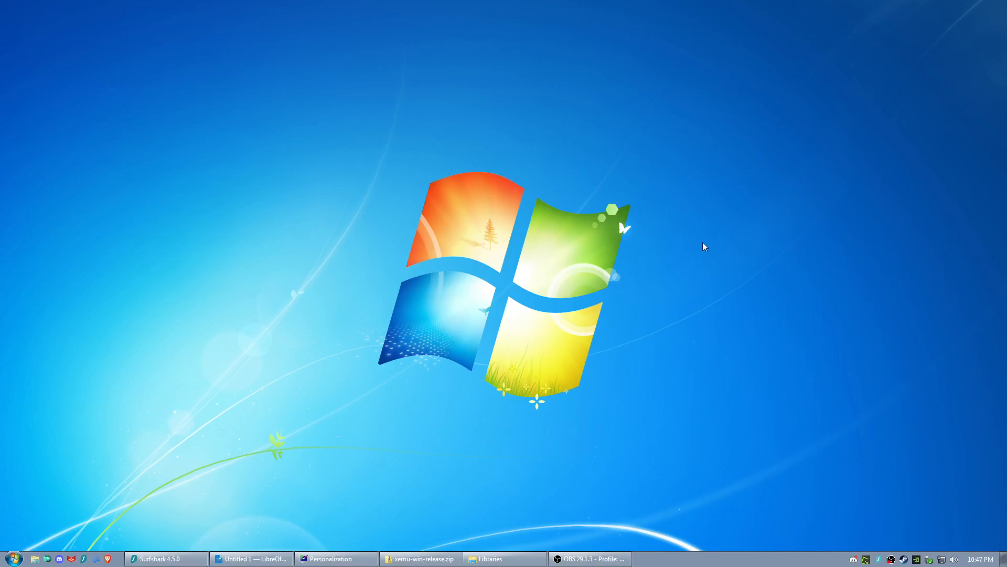